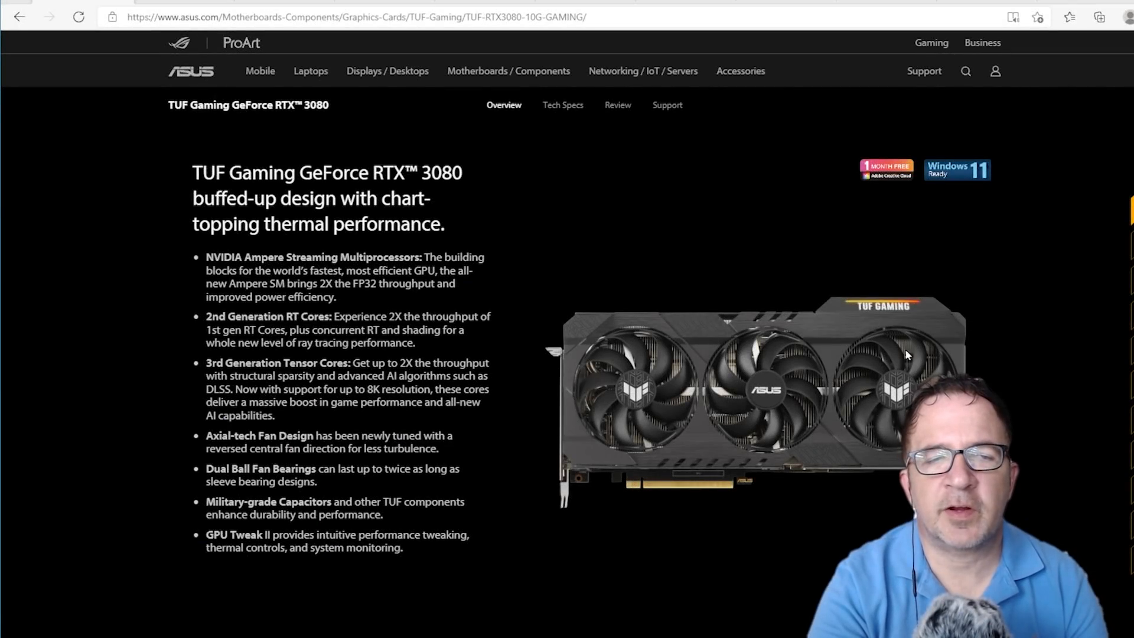
{"action": "mouse_move", "coordinate": [546, 210]}
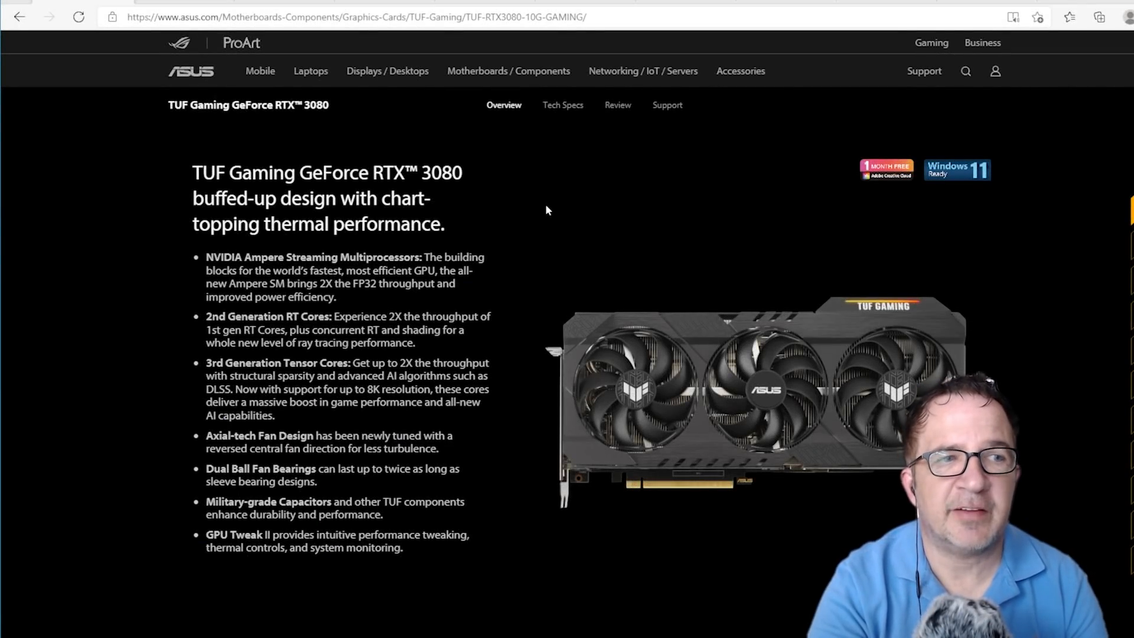
{"action": "mouse_move", "coordinate": [668, 278]}
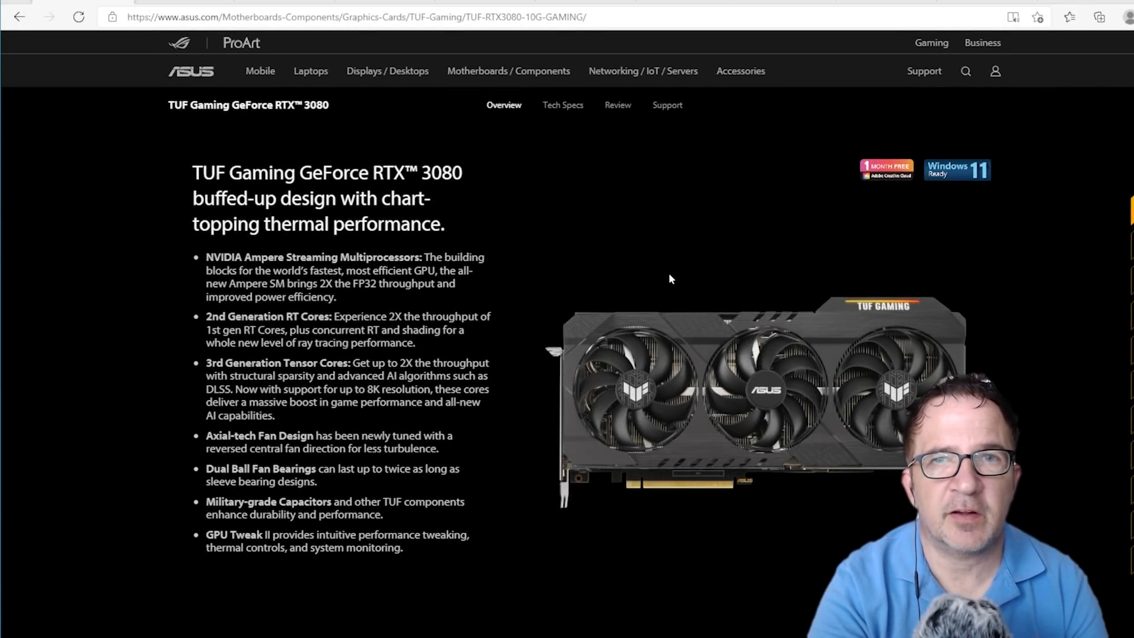
{"action": "mouse_move", "coordinate": [665, 295]}
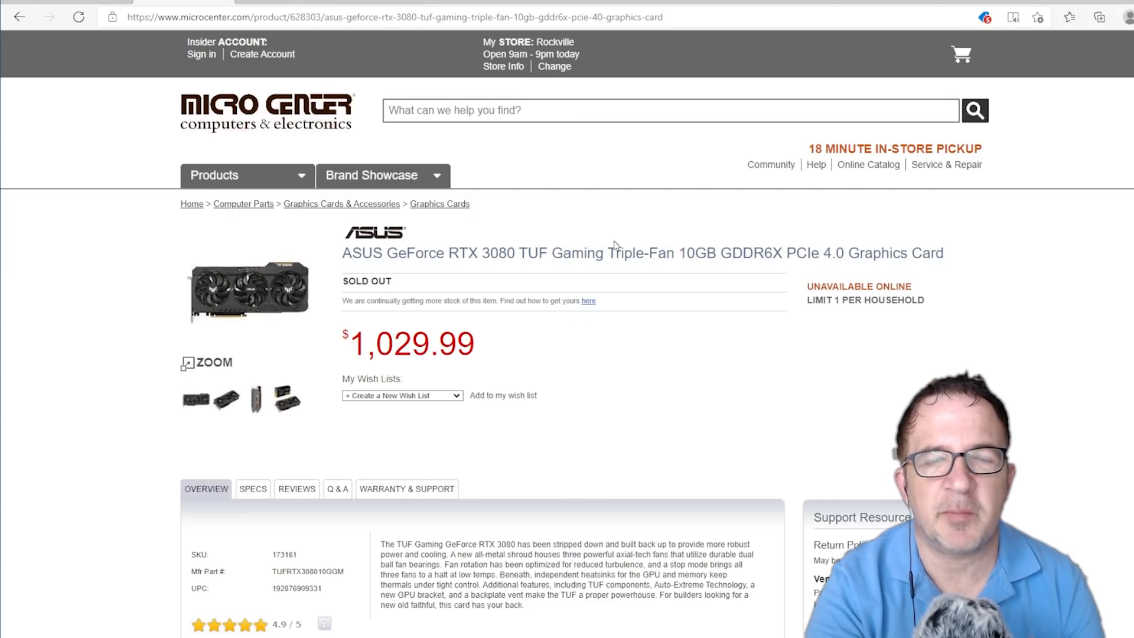
{"action": "mouse_move", "coordinate": [501, 282]}
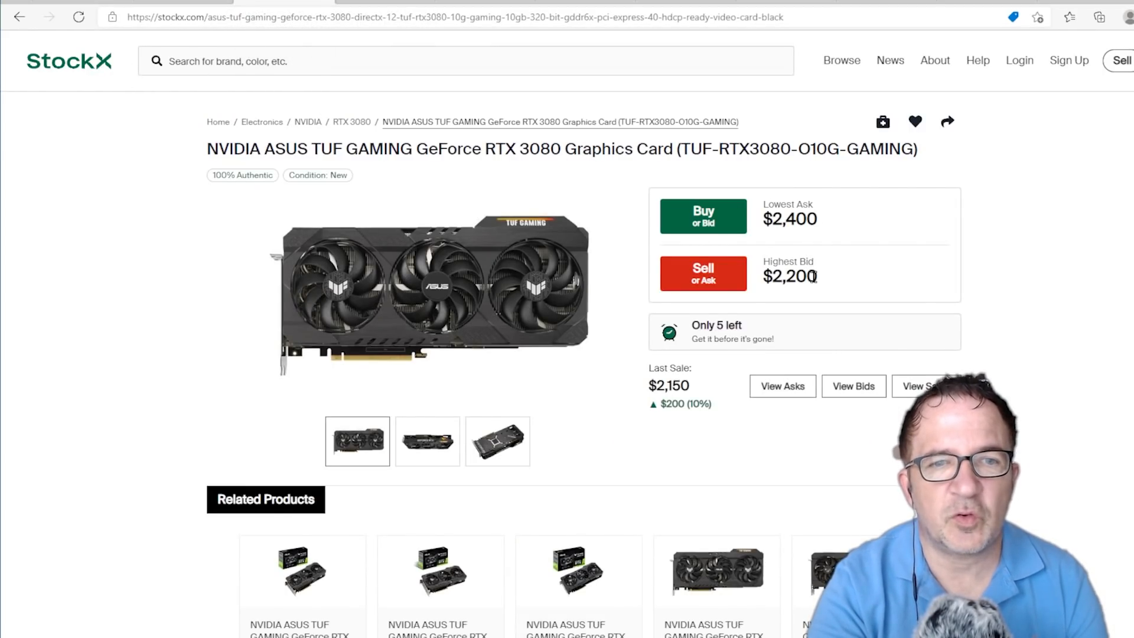
{"action": "mouse_move", "coordinate": [801, 251]}
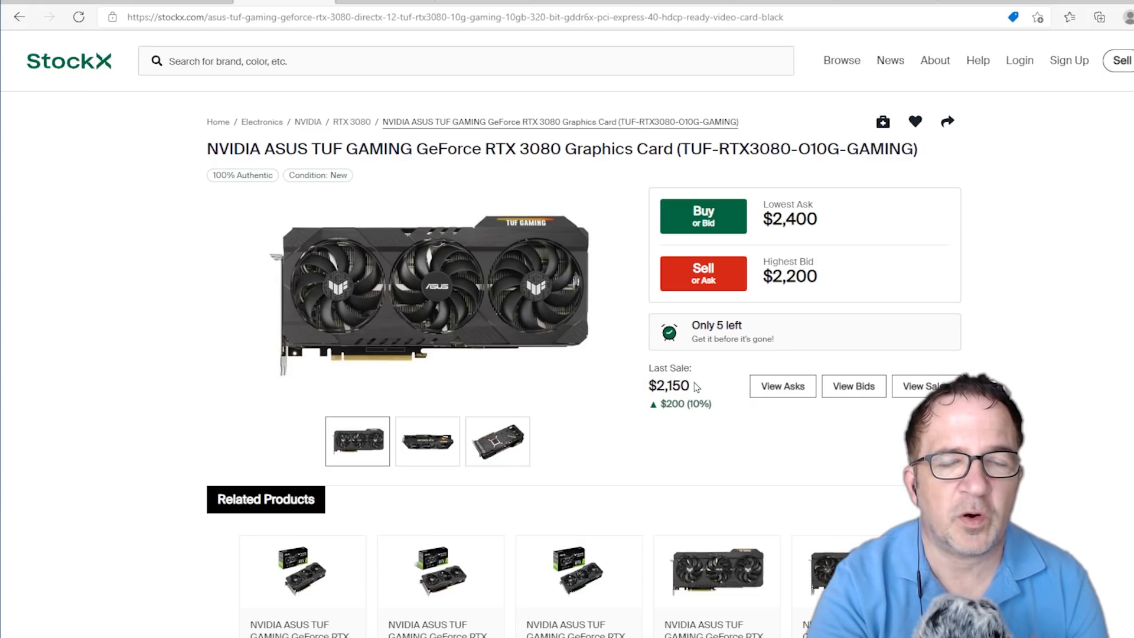
{"action": "mouse_move", "coordinate": [1015, 240]}
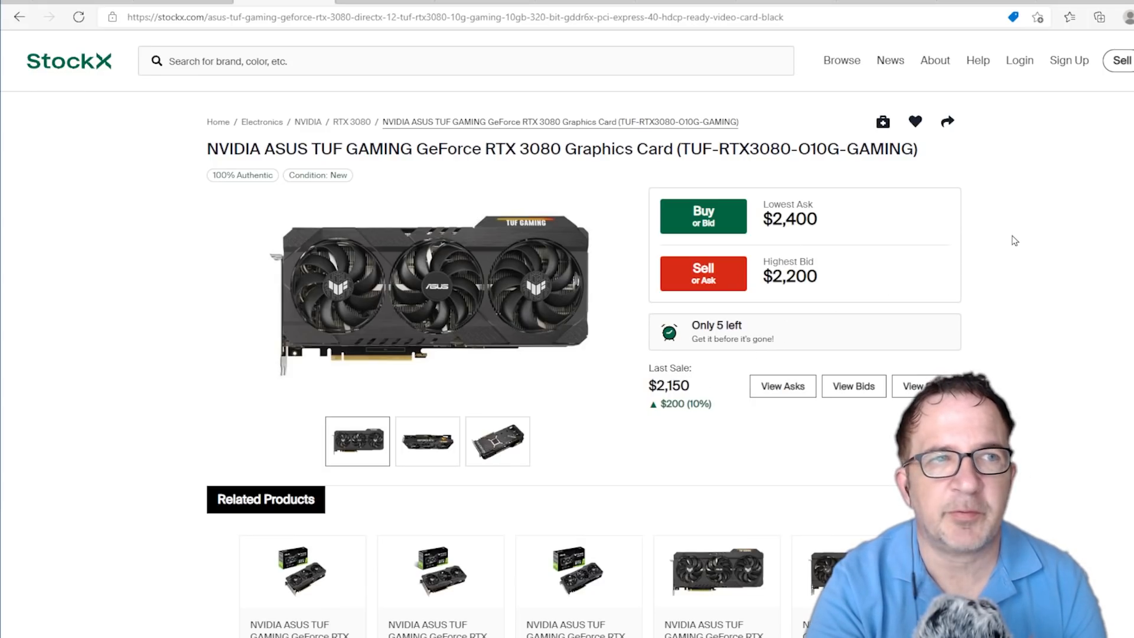
{"action": "mouse_move", "coordinate": [949, 208]}
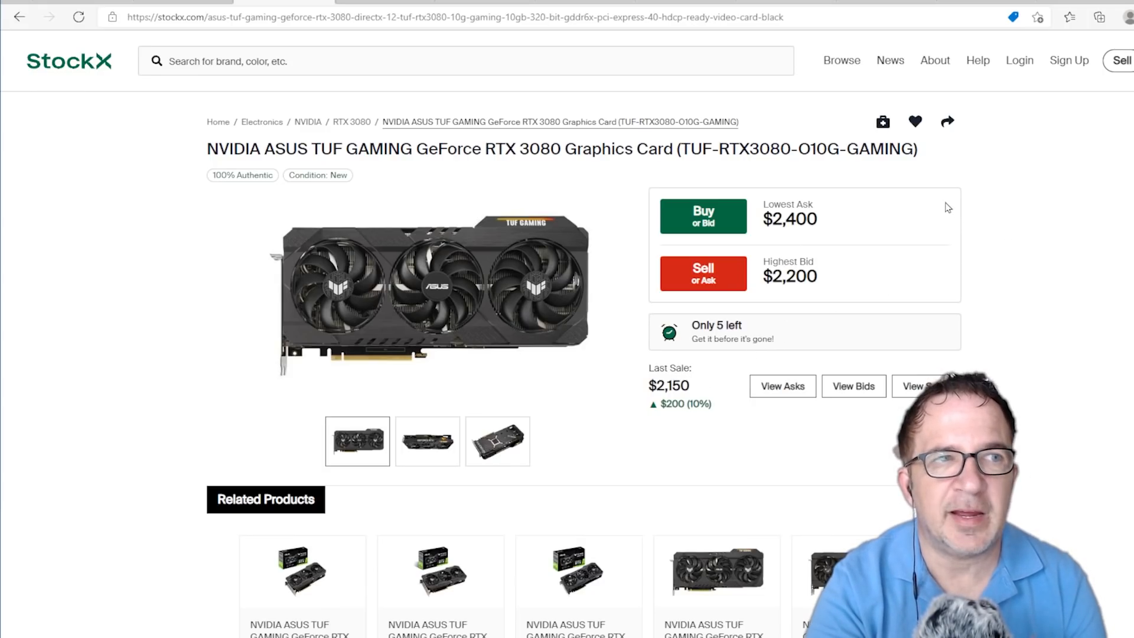
{"action": "mouse_move", "coordinate": [846, 222]}
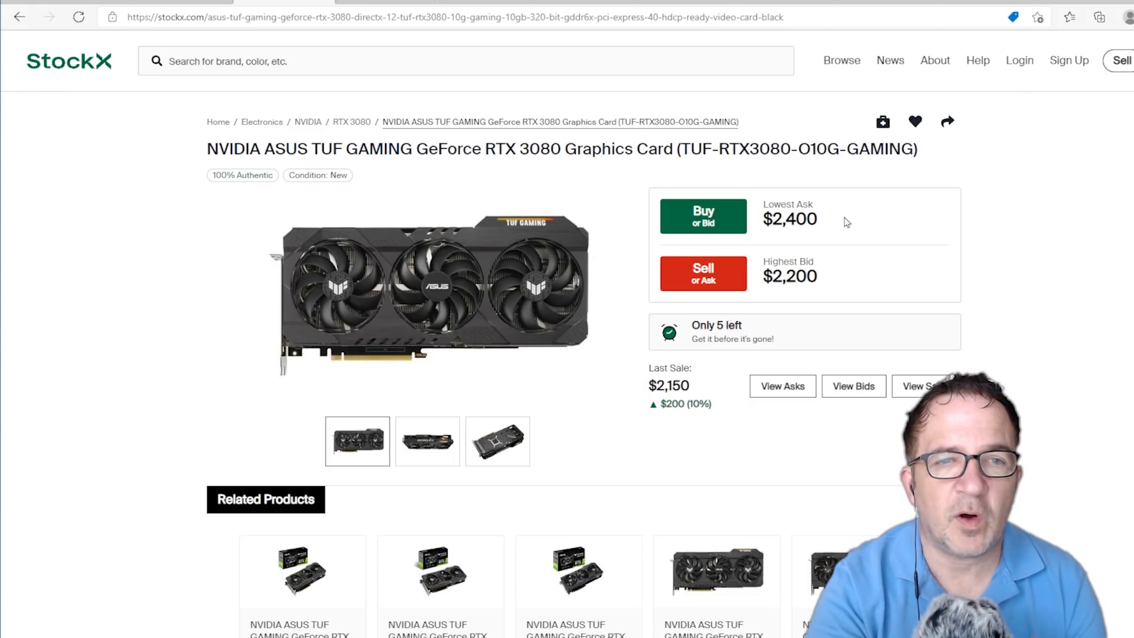
{"action": "mouse_move", "coordinate": [837, 271]}
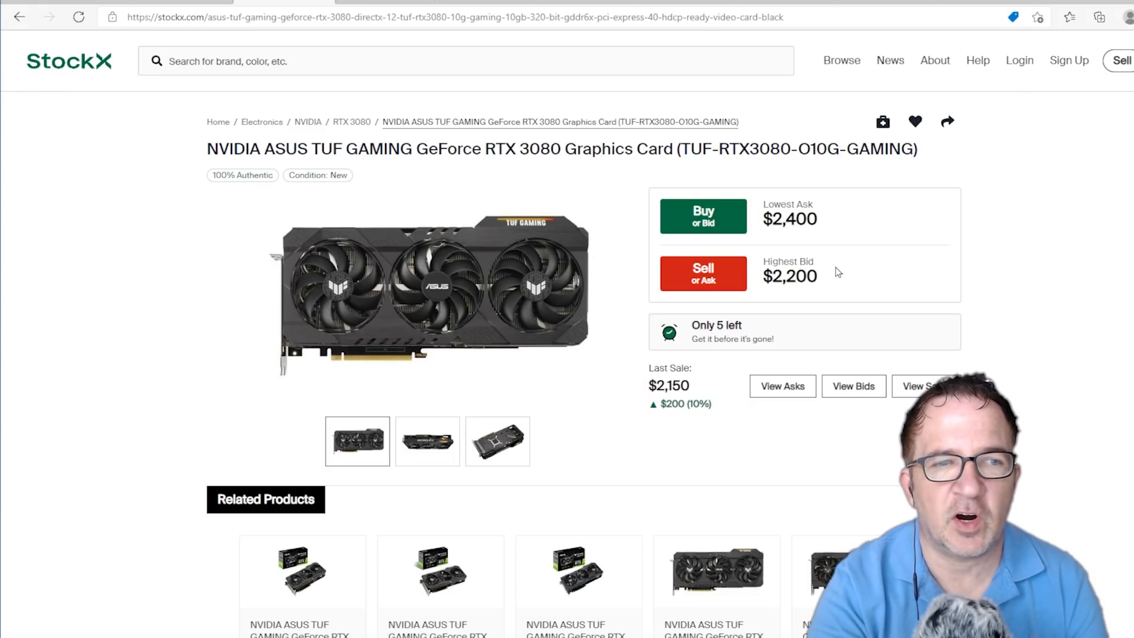
{"action": "mouse_move", "coordinate": [464, 171]}
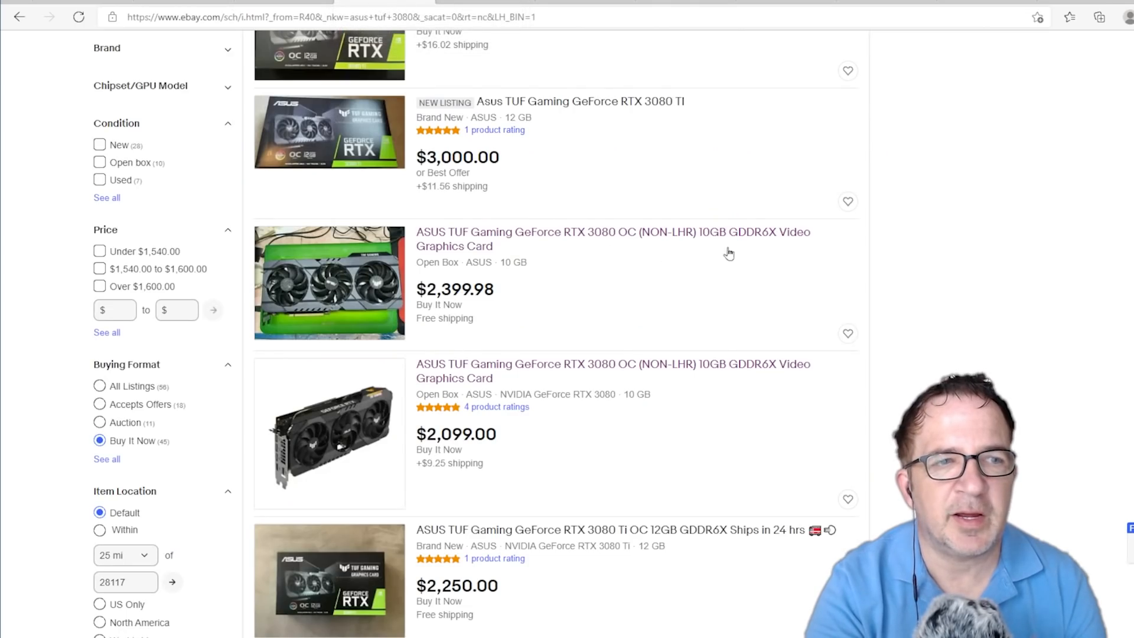
{"action": "mouse_move", "coordinate": [614, 157]}
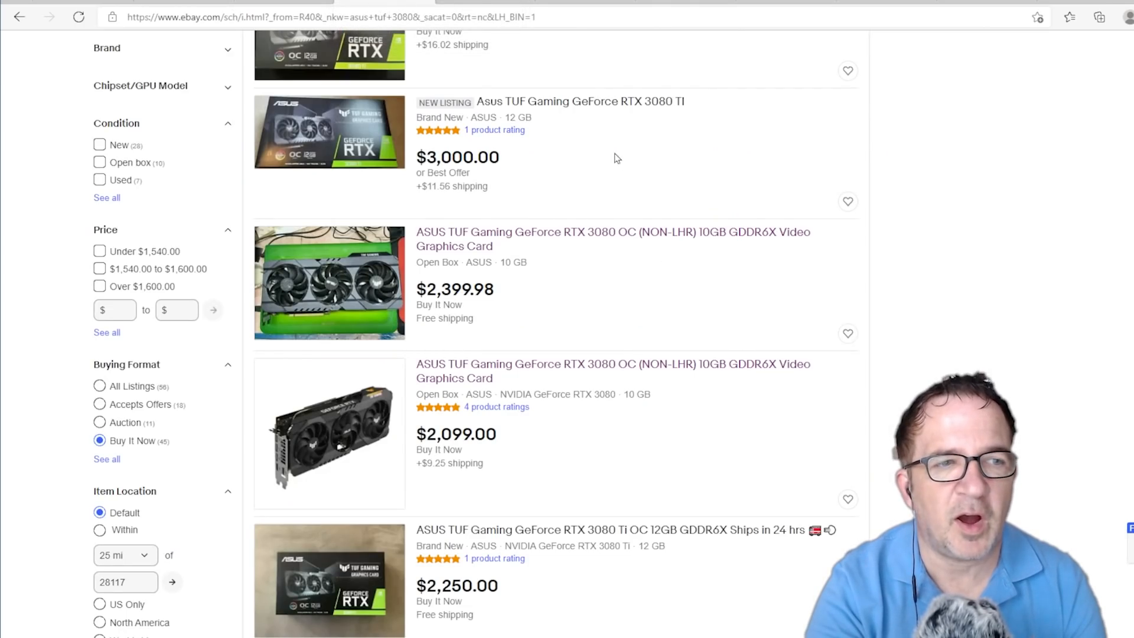
Step: Scroll the eBay Buy It Now listings to reveal a TUF RTX 3080 Ti OC at $2,200
{"action": "scroll", "scroll_direction": "up", "scroll_amount": 3}
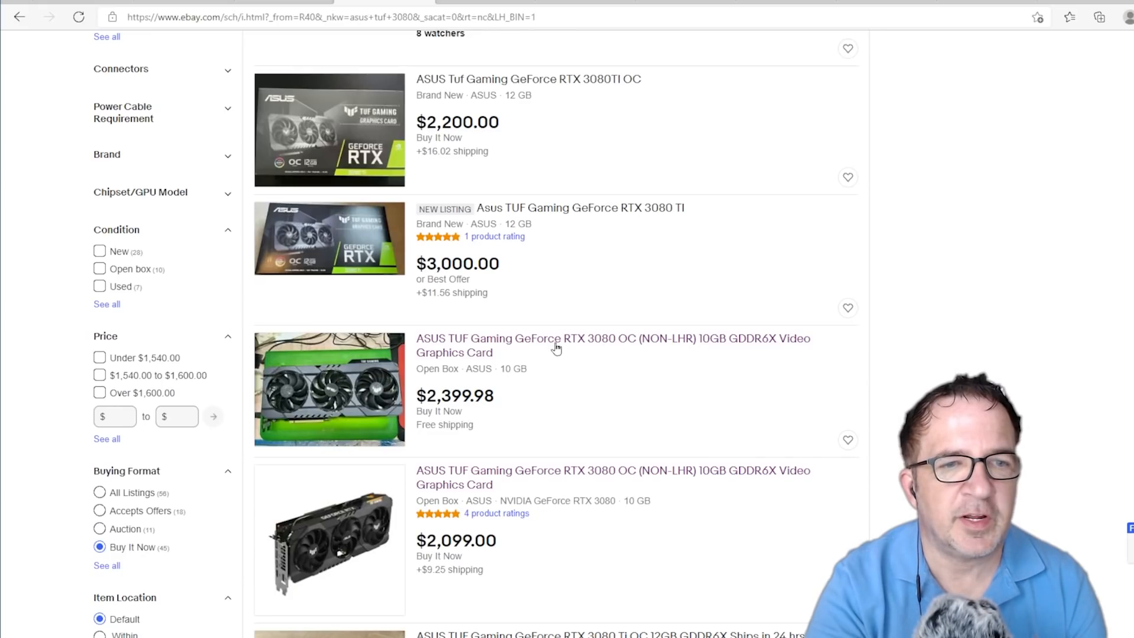
{"action": "mouse_move", "coordinate": [516, 400]}
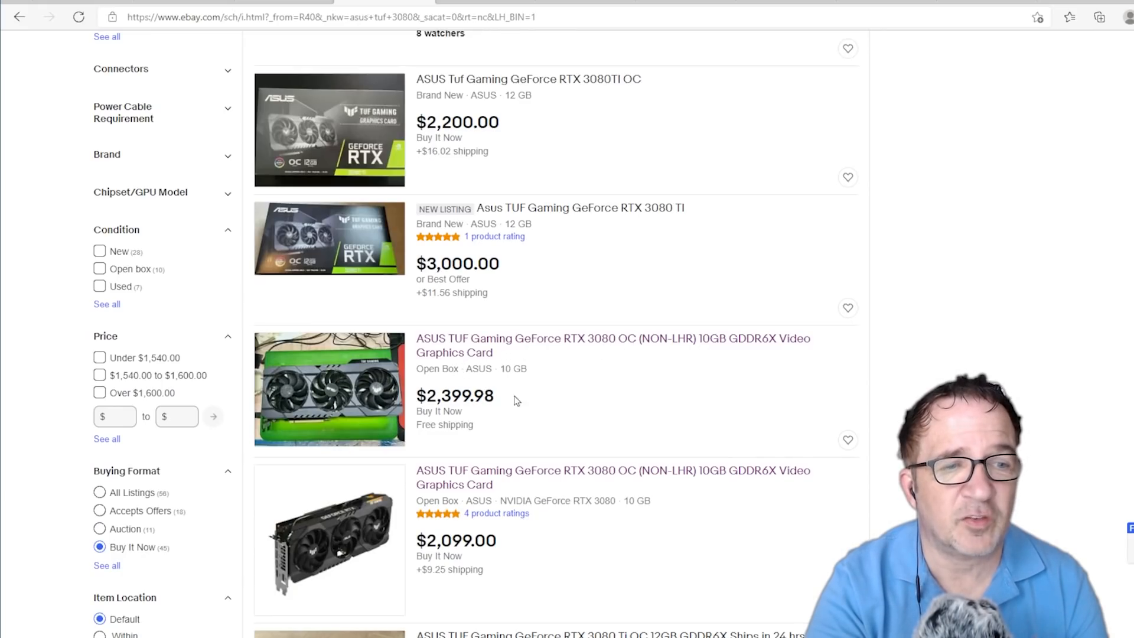
{"action": "mouse_move", "coordinate": [566, 185]}
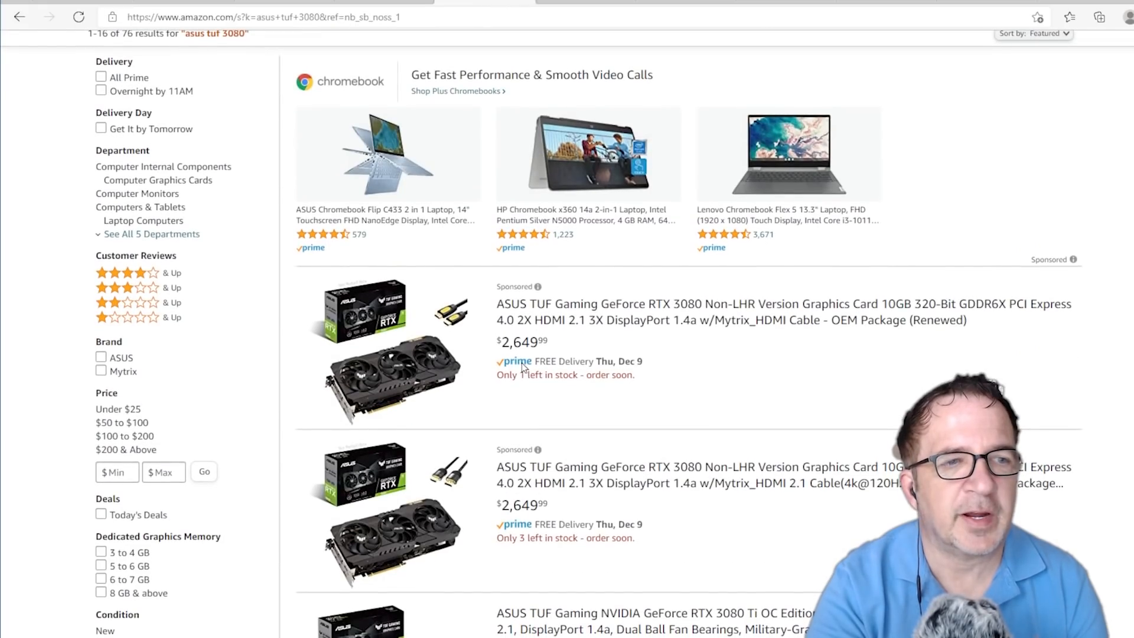
Step: Scroll the Amazon 'asus tuf 3080' results showing cards at $2,649.99 and a 3080 Ti OC at $2,450
{"action": "scroll", "scroll_direction": "down", "scroll_amount": 3}
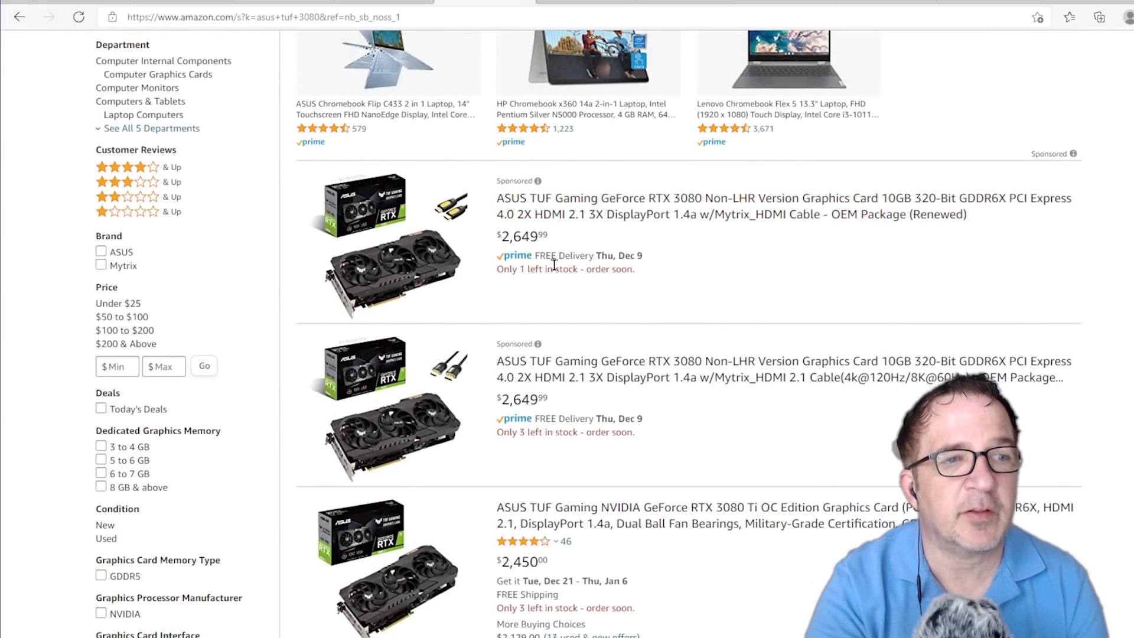
{"action": "mouse_move", "coordinate": [548, 233]}
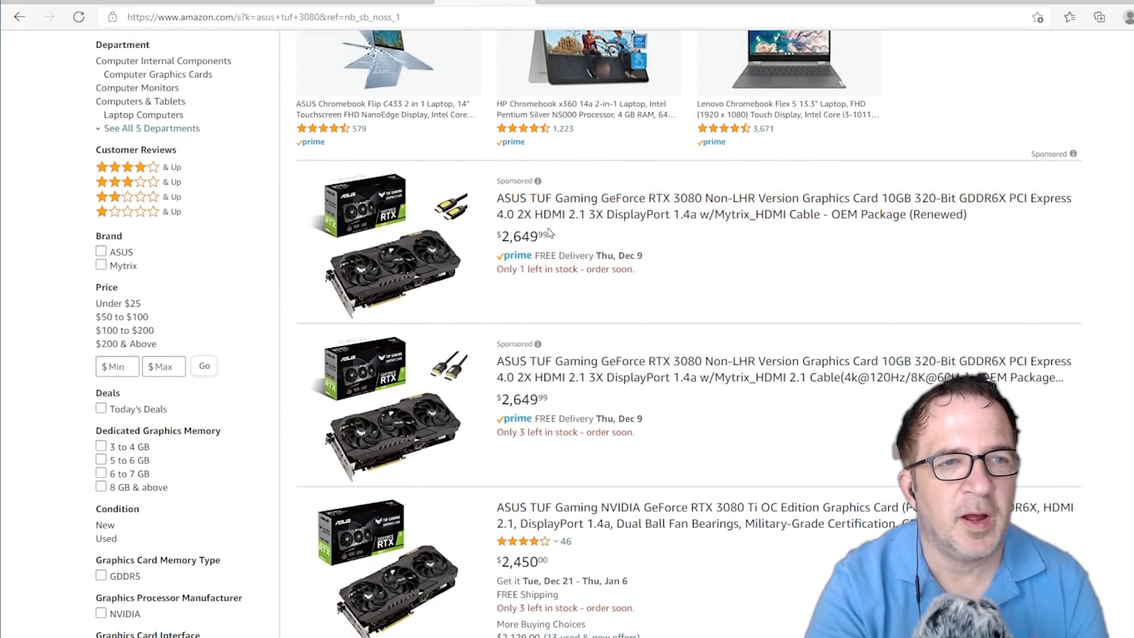
{"action": "mouse_move", "coordinate": [457, 231]}
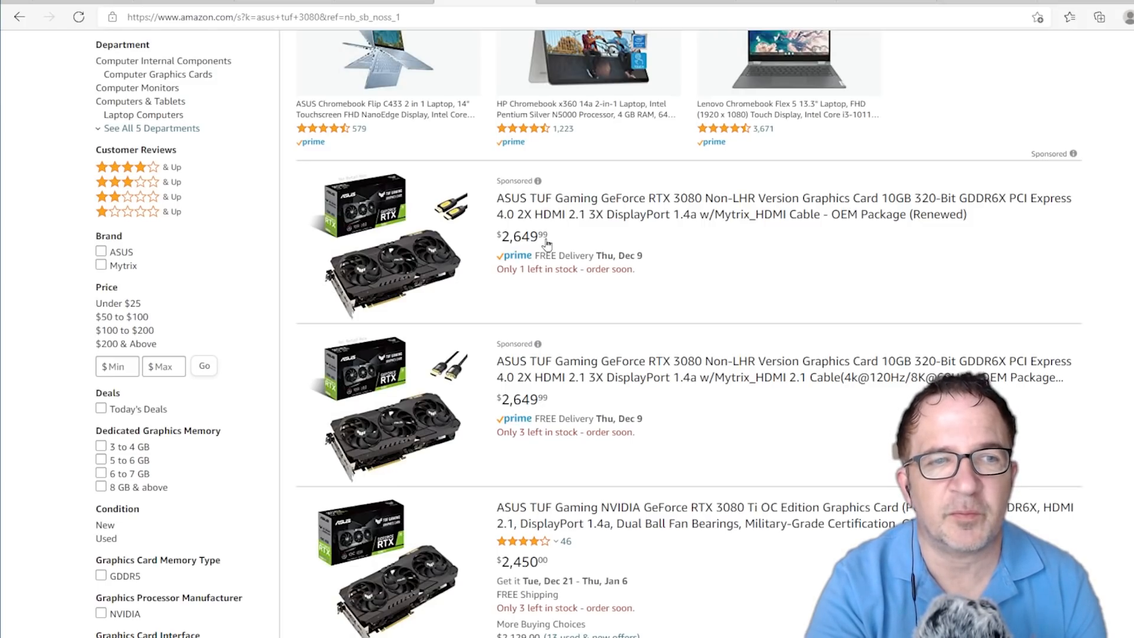
{"action": "mouse_move", "coordinate": [589, 211]}
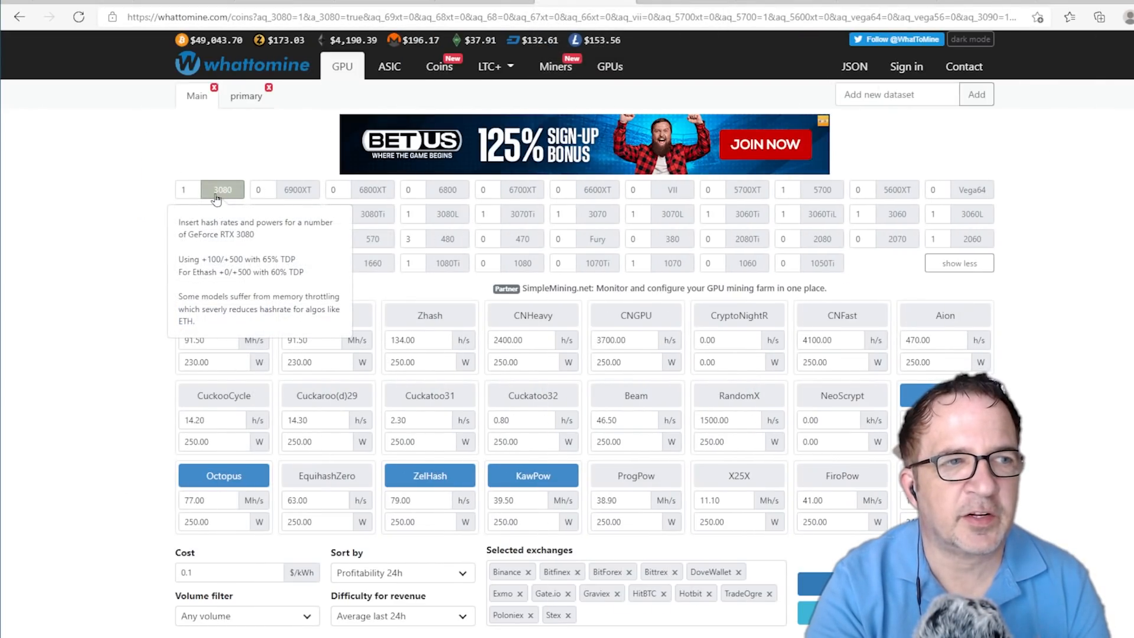
Step: Select the RTX 3080 GPU and run the WhatToMine profitability calculation
{"action": "left_click", "coordinate": [224, 189]}
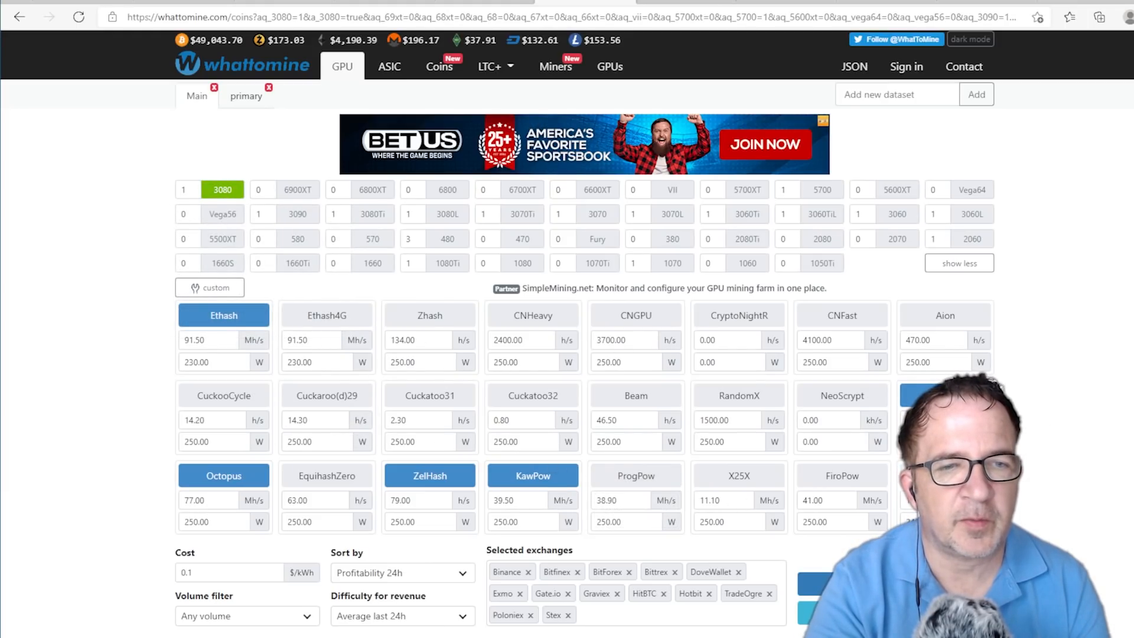
{"action": "scroll", "scroll_direction": "down", "scroll_amount": 3}
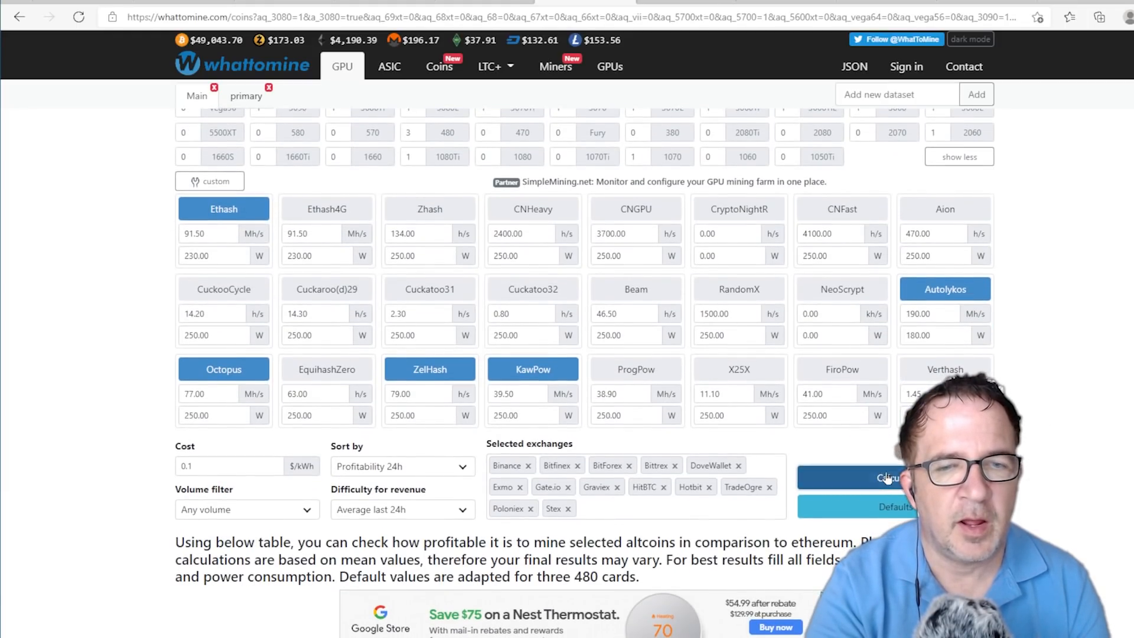
{"action": "left_click", "coordinate": [886, 477]}
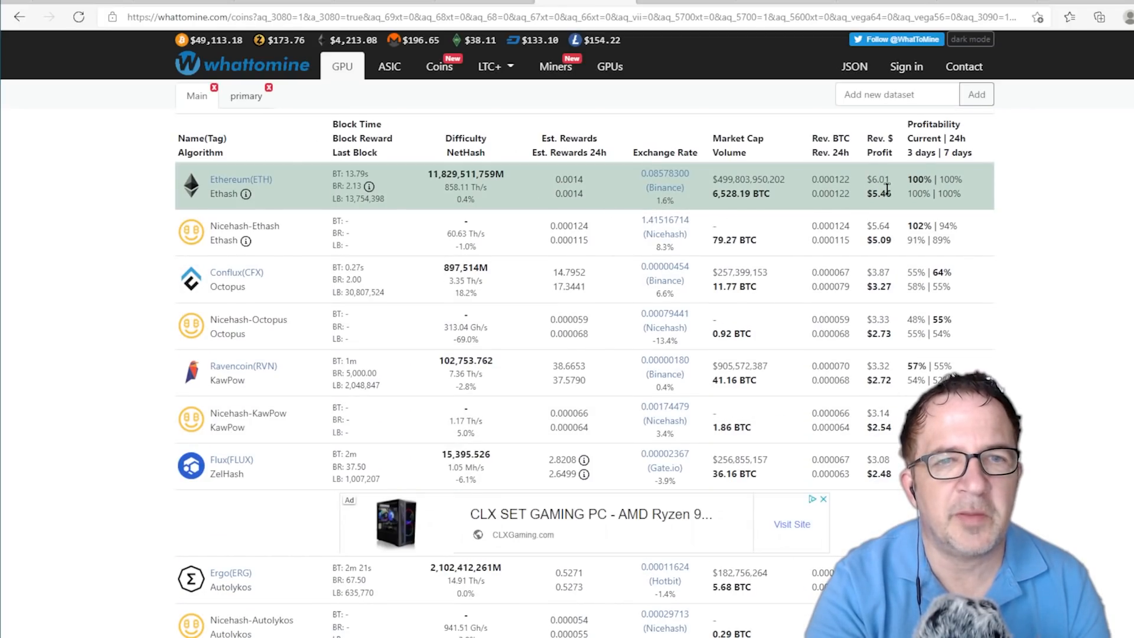
Step: Set the Ethash power to 240 W for one 3080 at 100 Mh/s, yielding $5.99 daily profit
{"action": "scroll", "scroll_direction": "up", "scroll_amount": 3}
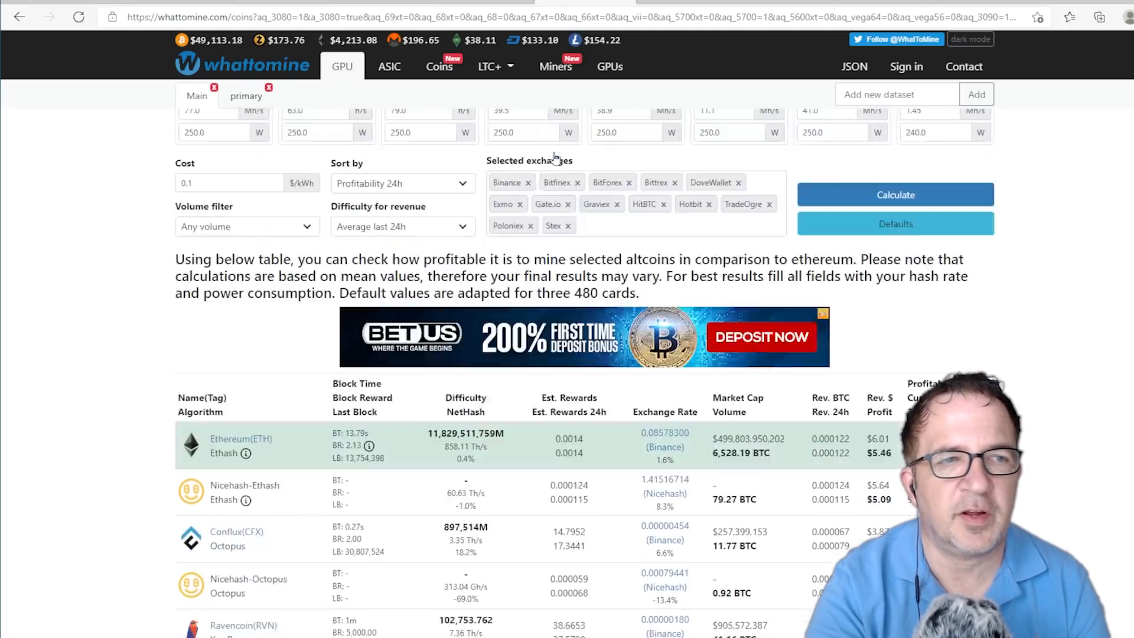
{"action": "scroll", "scroll_direction": "up", "scroll_amount": 3}
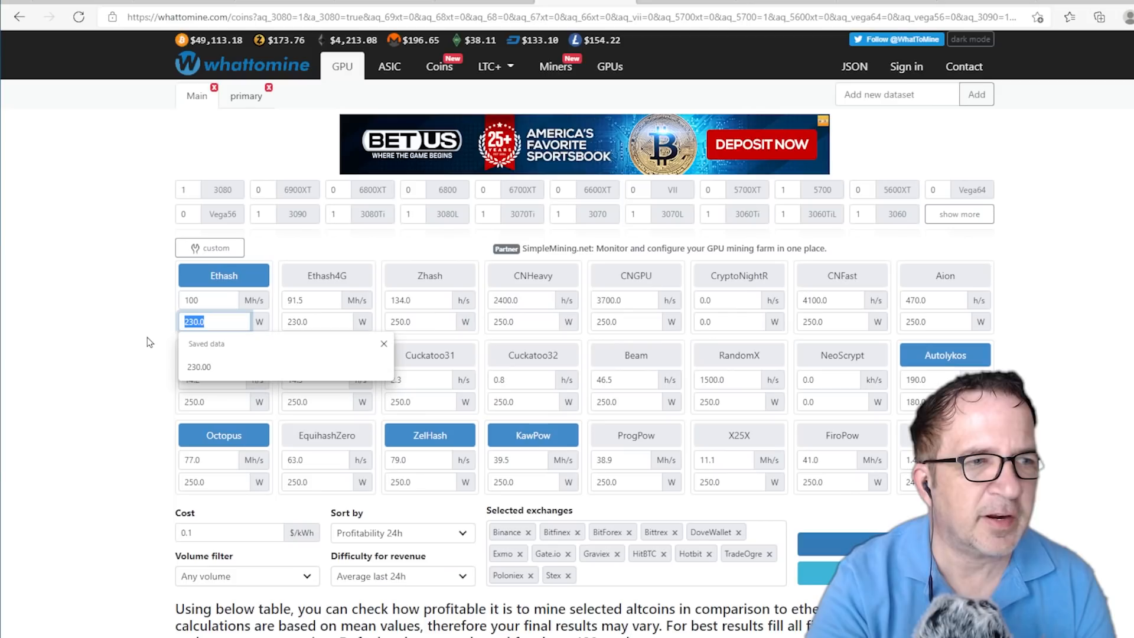
{"action": "type", "text": "240"}
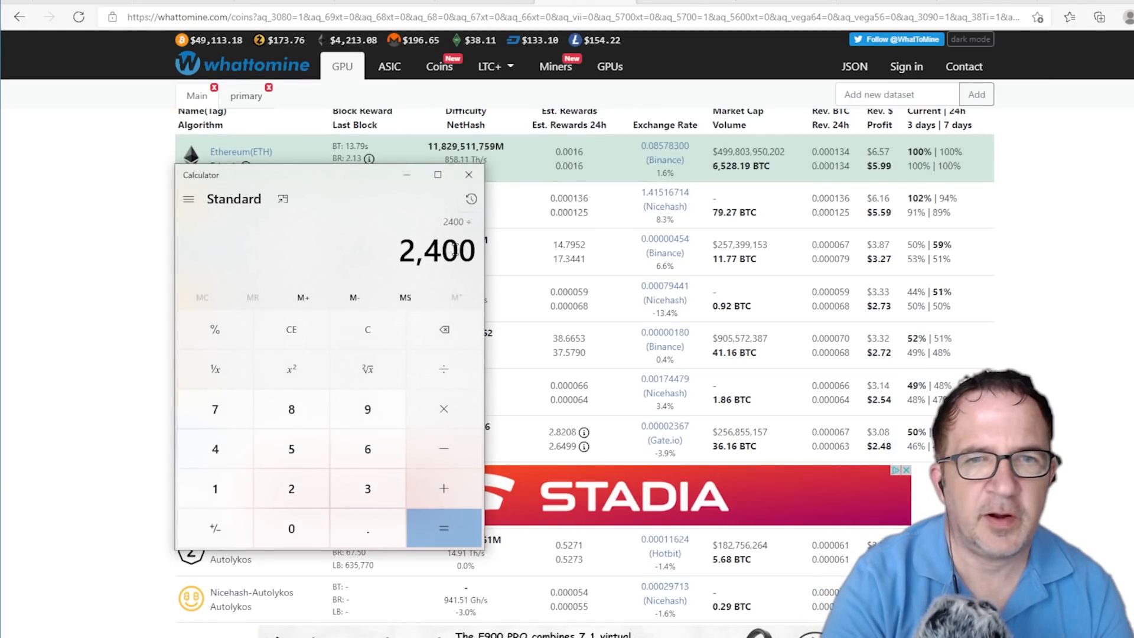
Step: Divide the 400.67 days to ROI by 30 in Calculator, giving about 13.36 months
{"action": "left_click", "coordinate": [444, 528]}
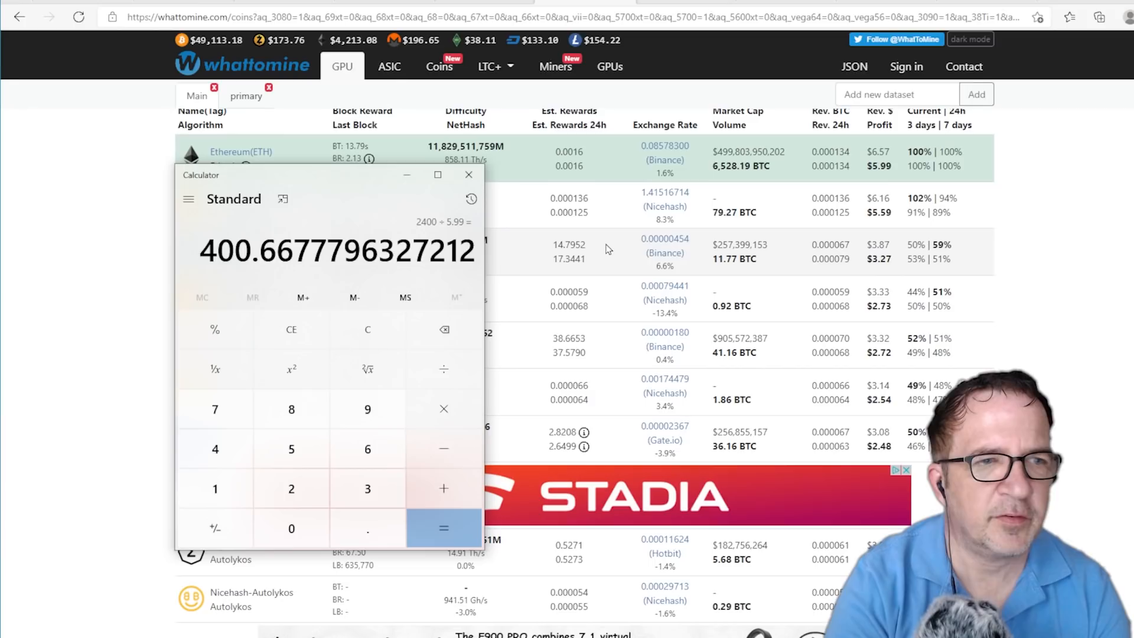
{"action": "mouse_move", "coordinate": [445, 234]}
{"action": "type", "text": "1"}
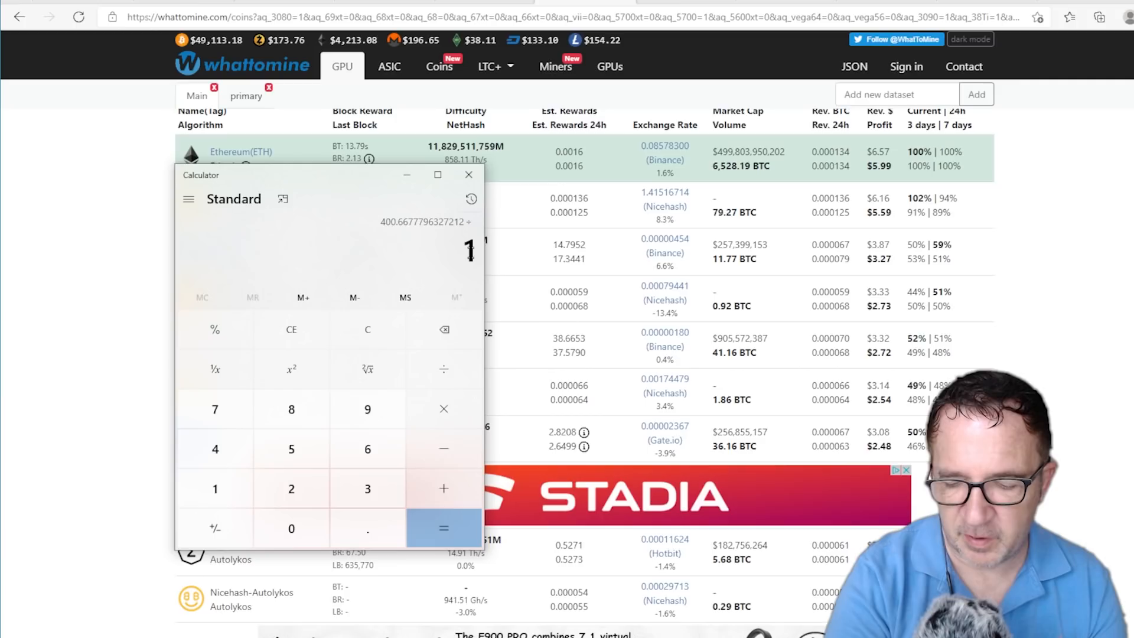
{"action": "left_click", "coordinate": [443, 527]}
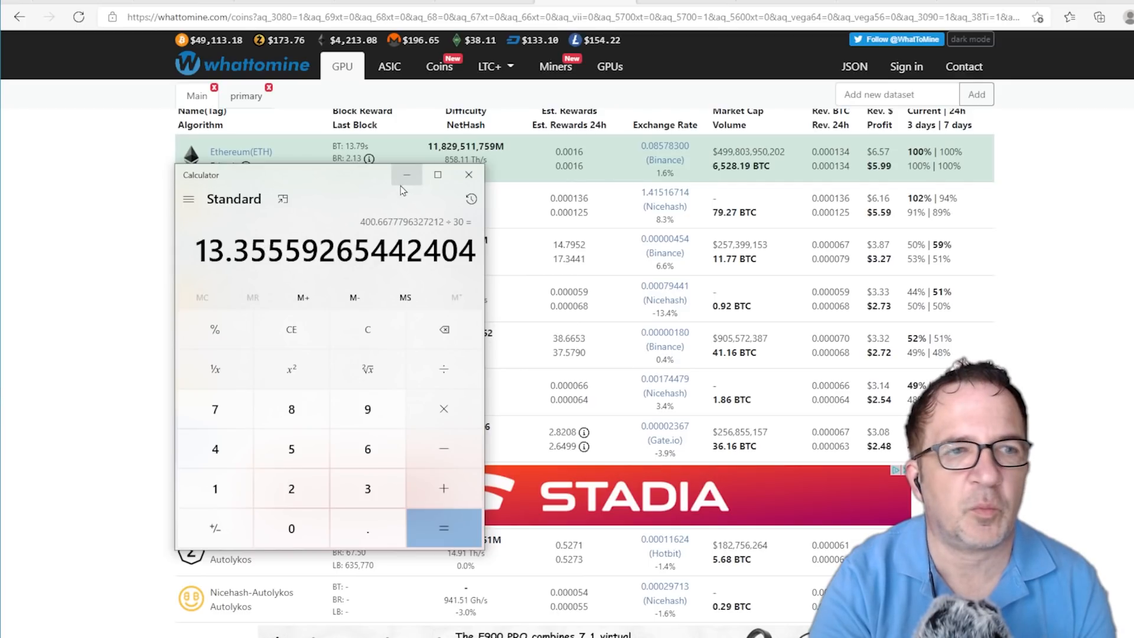
{"action": "mouse_move", "coordinate": [406, 174]}
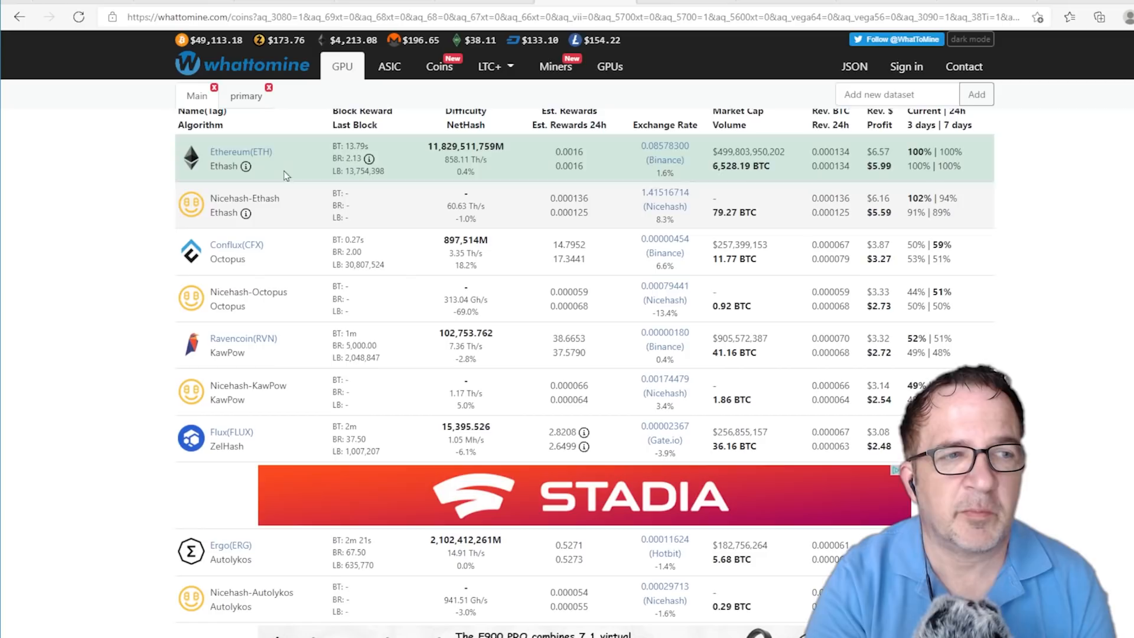
{"action": "mouse_move", "coordinate": [897, 272]}
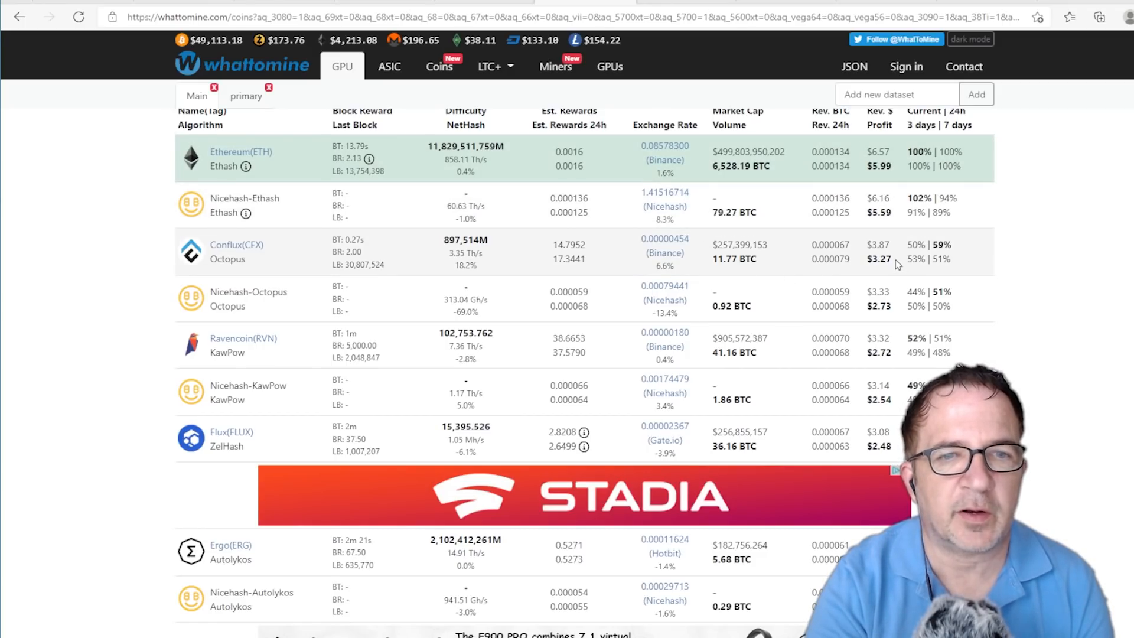
{"action": "mouse_move", "coordinate": [365, 224]}
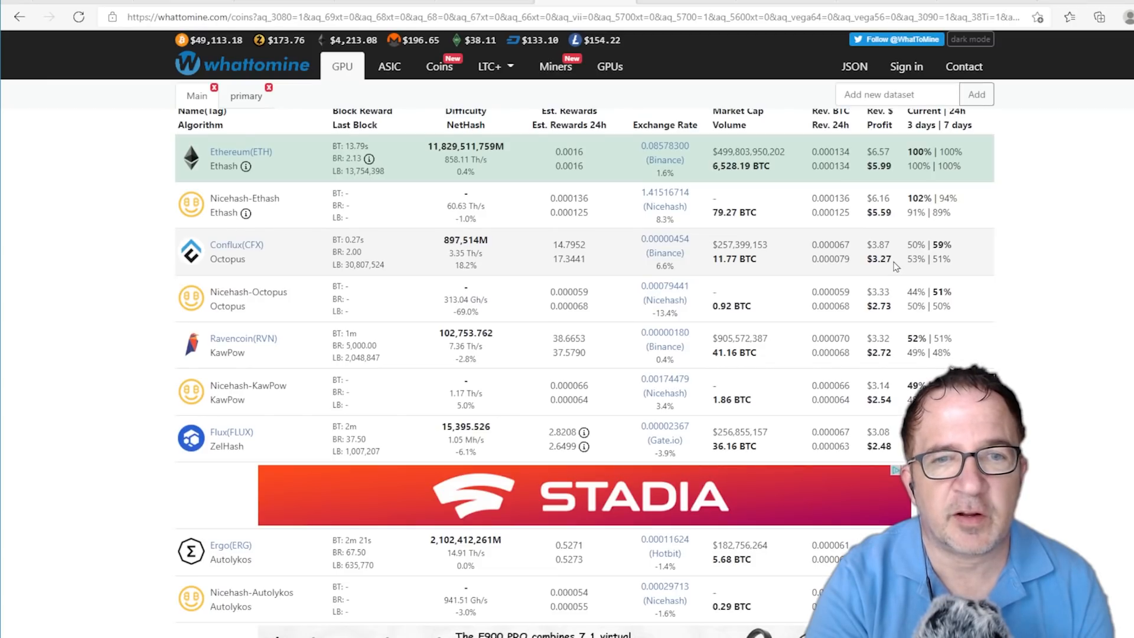
{"action": "scroll", "scroll_direction": "down", "scroll_amount": 3}
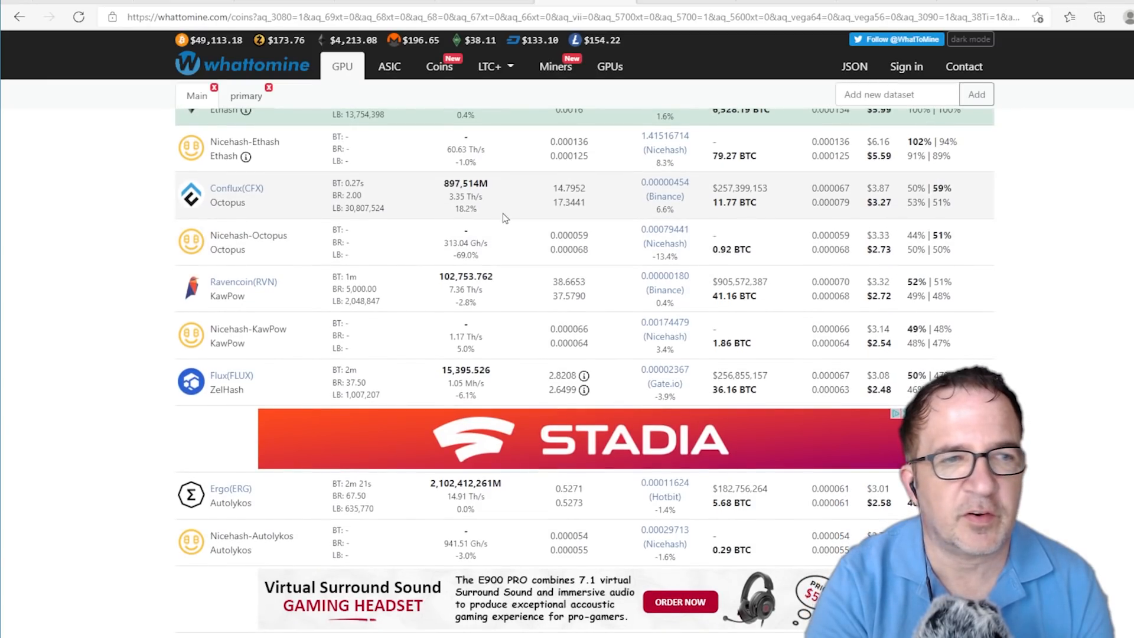
{"action": "mouse_move", "coordinate": [893, 304]}
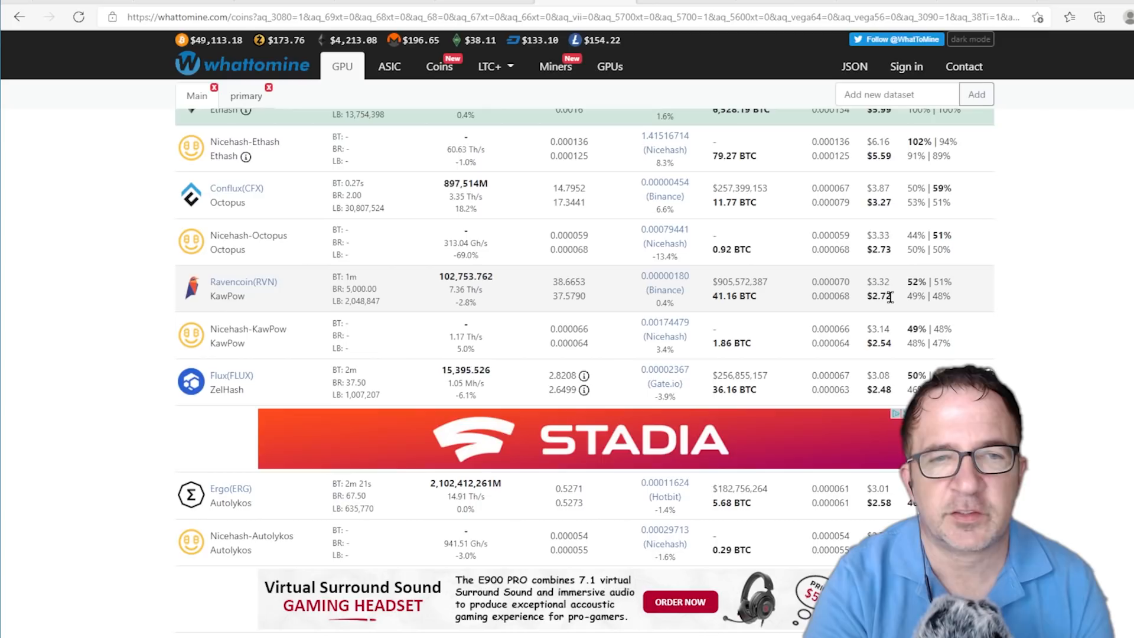
{"action": "scroll", "scroll_direction": "up", "scroll_amount": 3}
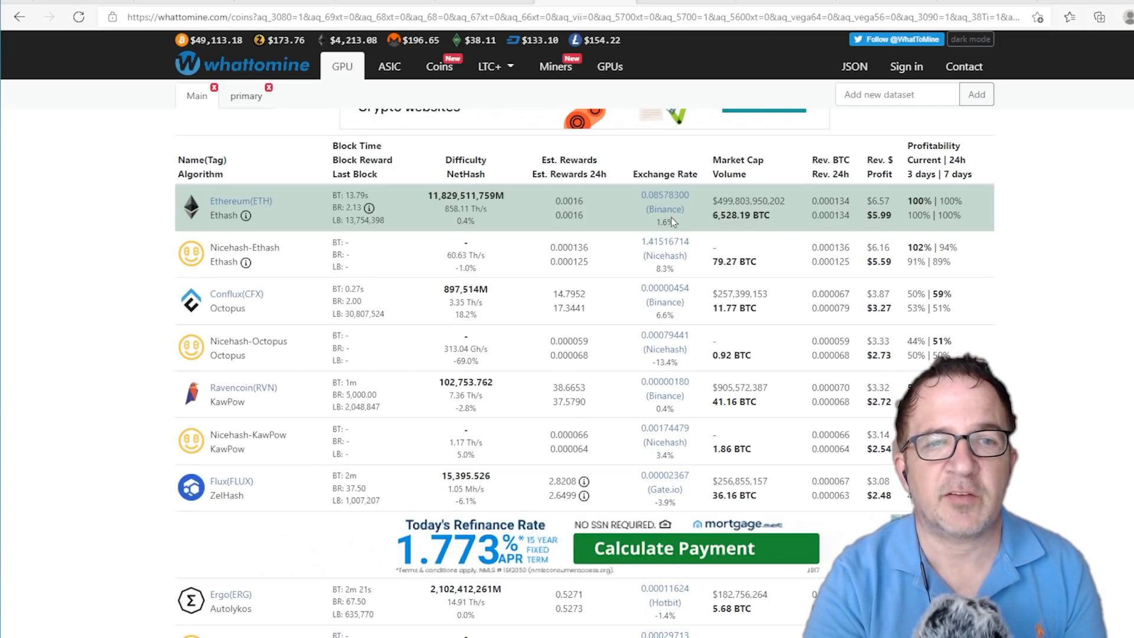
{"action": "mouse_move", "coordinate": [820, 320]}
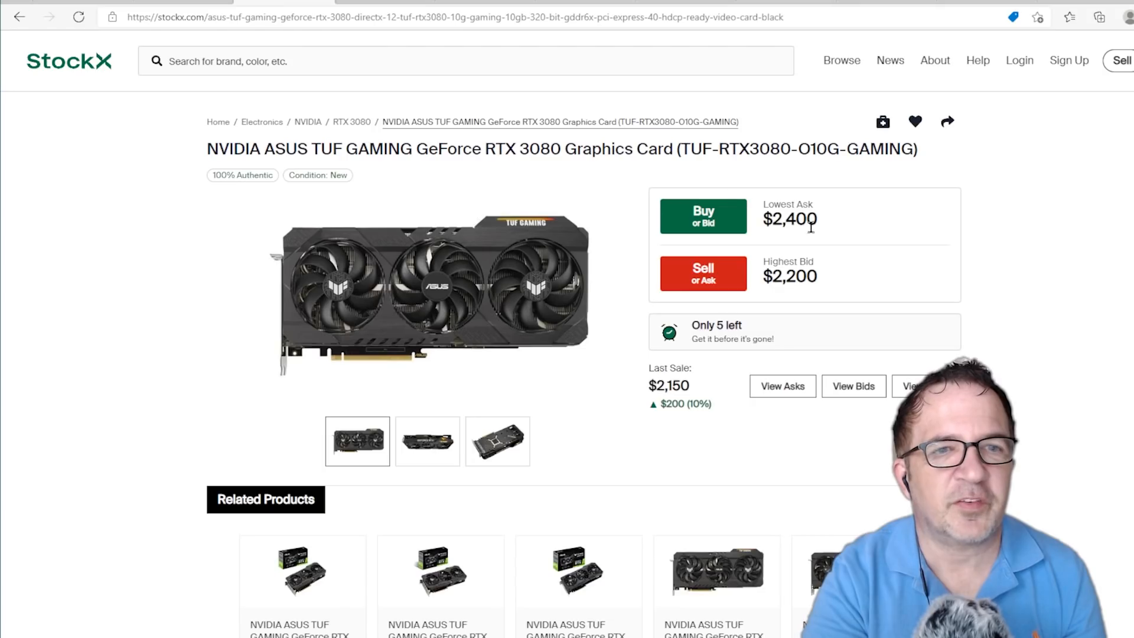
{"action": "mouse_move", "coordinate": [800, 250]}
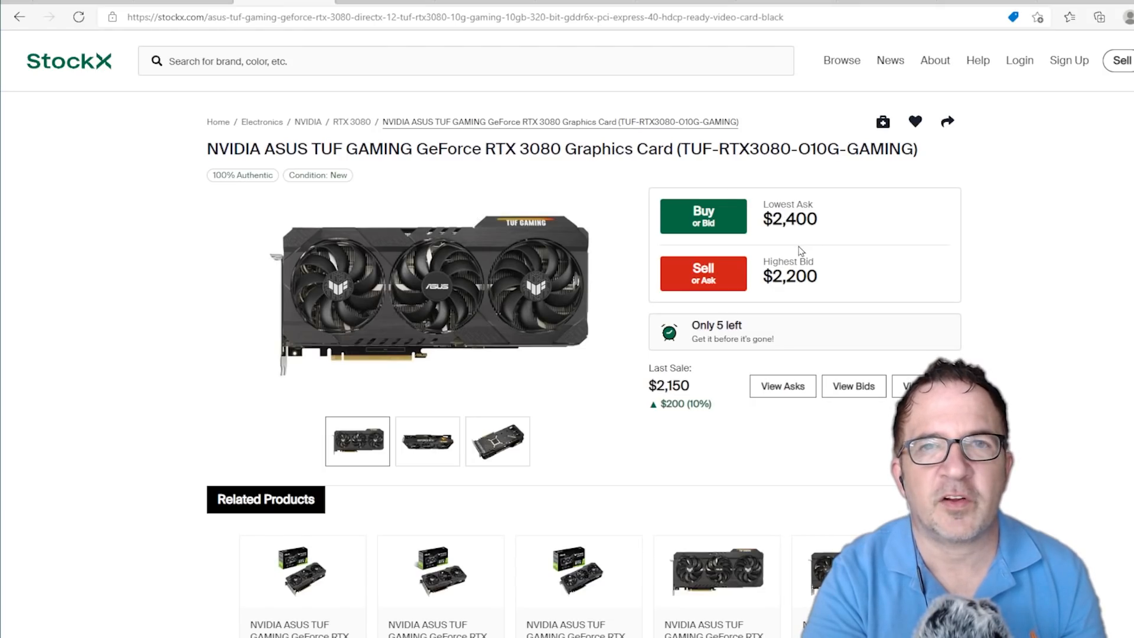
{"action": "mouse_move", "coordinate": [820, 272]}
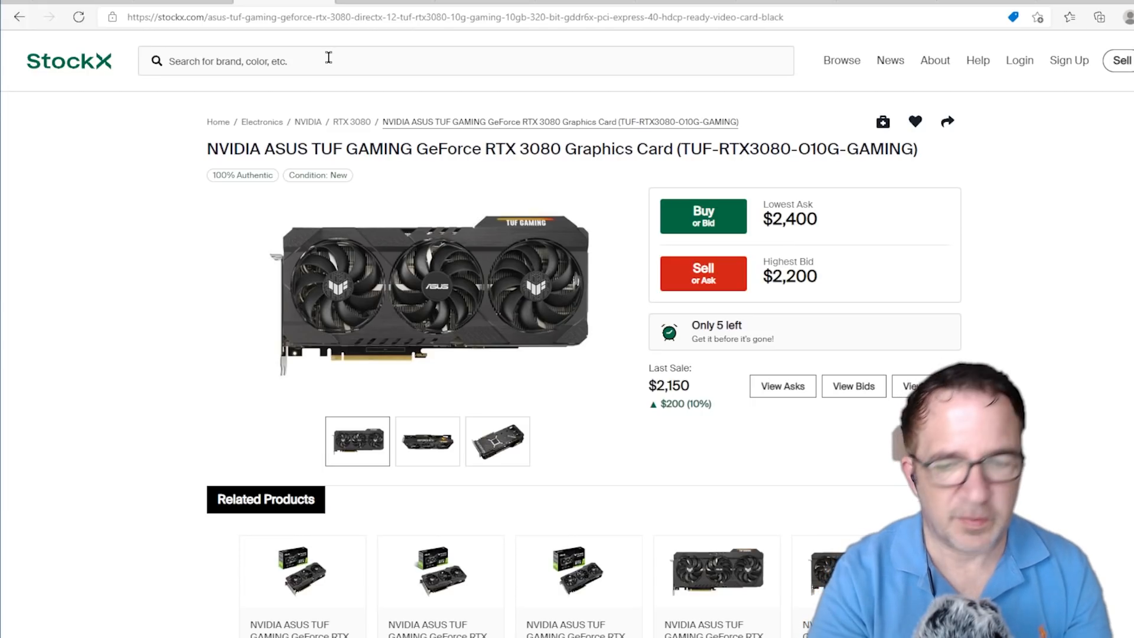
Step: Search StockX for '3080 lhr' graphics cards
{"action": "type", "text": "3080"}
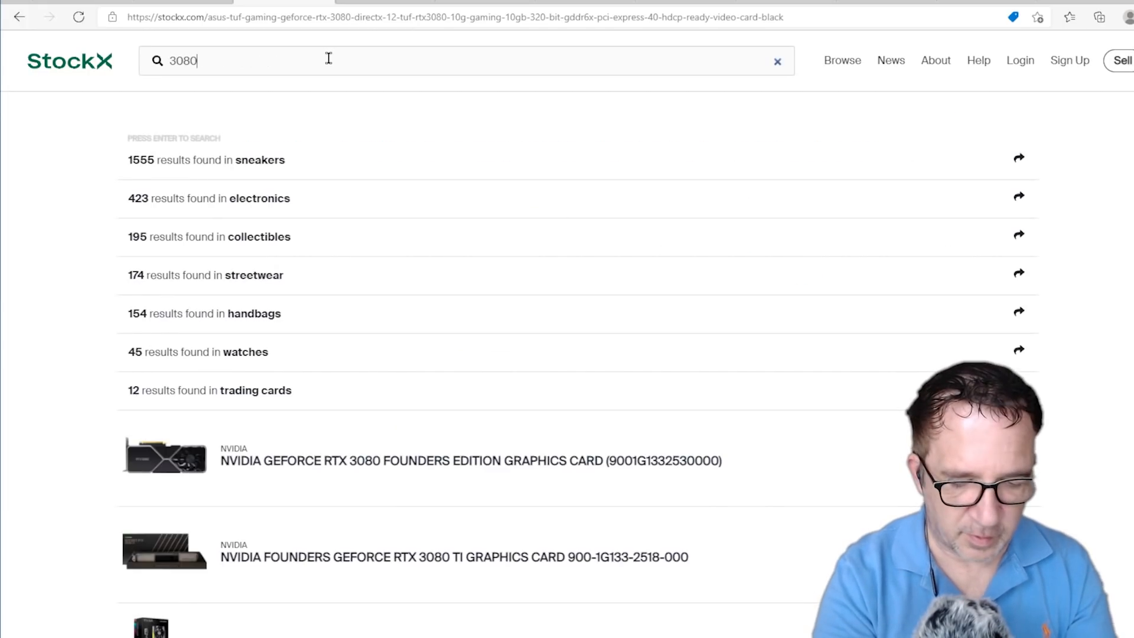
{"action": "type", "text": "lhr"}
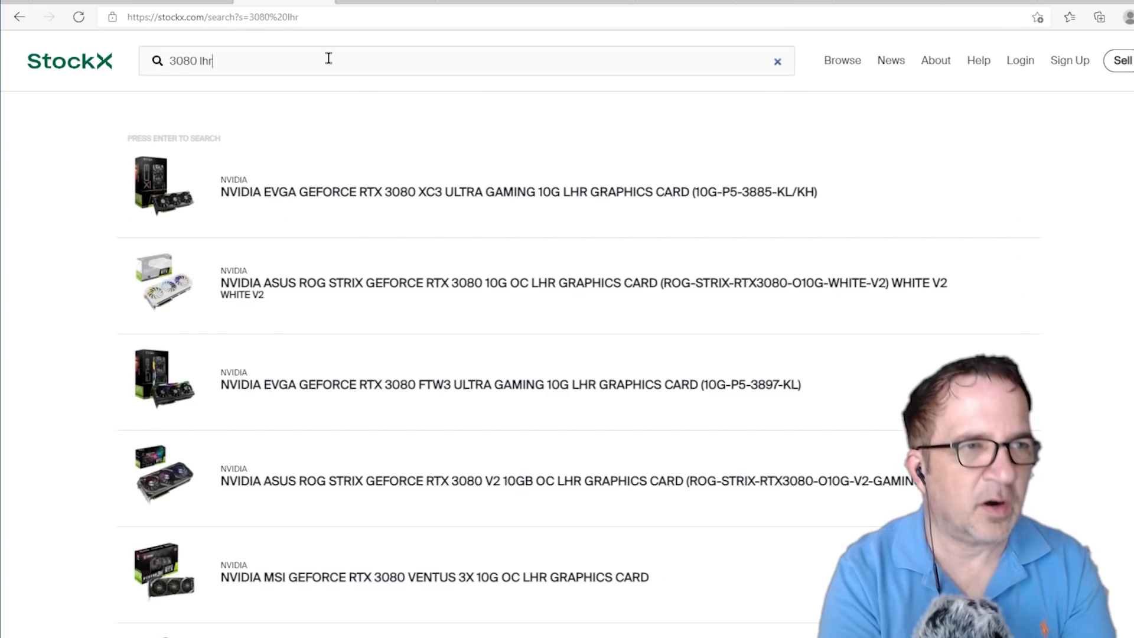
{"action": "key", "text": "Return"}
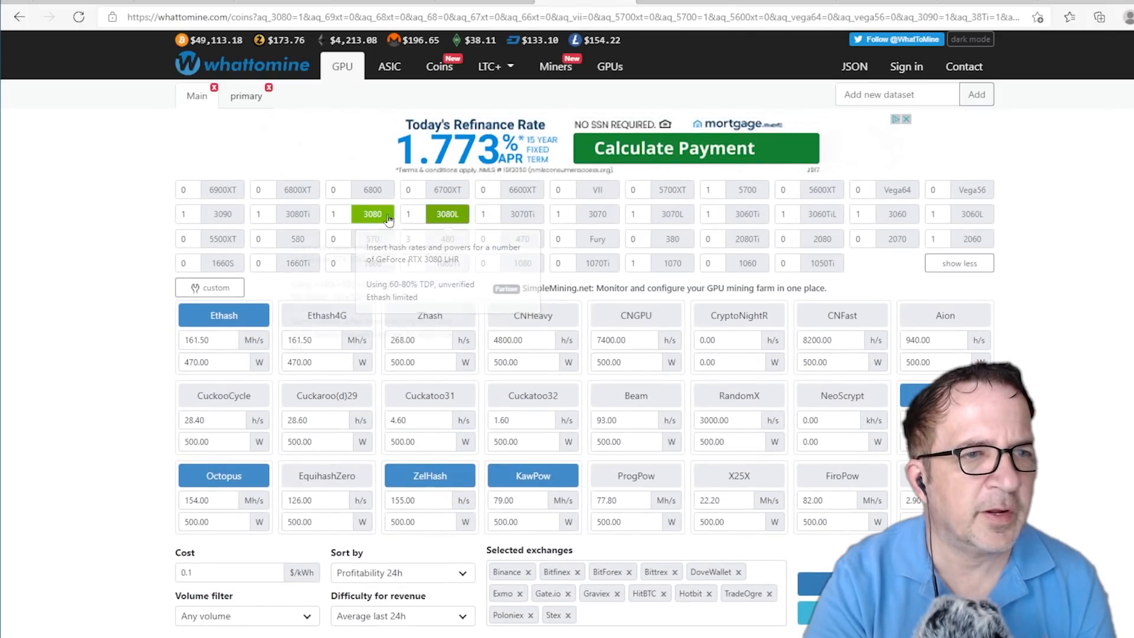
Step: Limit the rig to one 3080 LHR at 74 Mh/s Ethash, earning $4.29 daily on Ethereum
{"action": "left_click", "coordinate": [373, 214]}
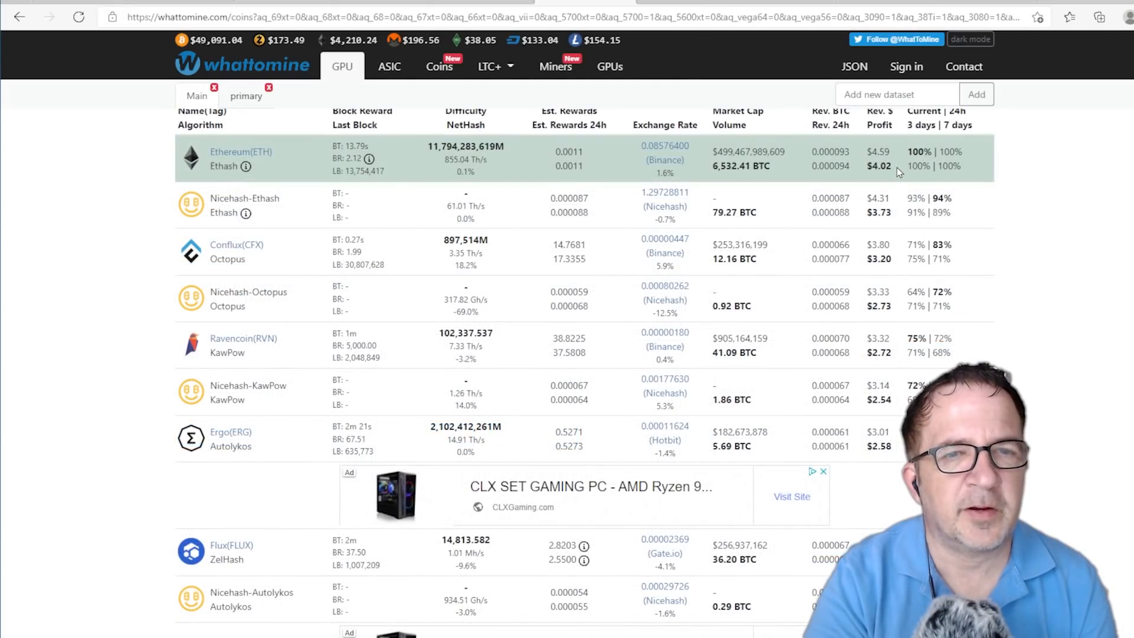
{"action": "mouse_move", "coordinate": [889, 167]}
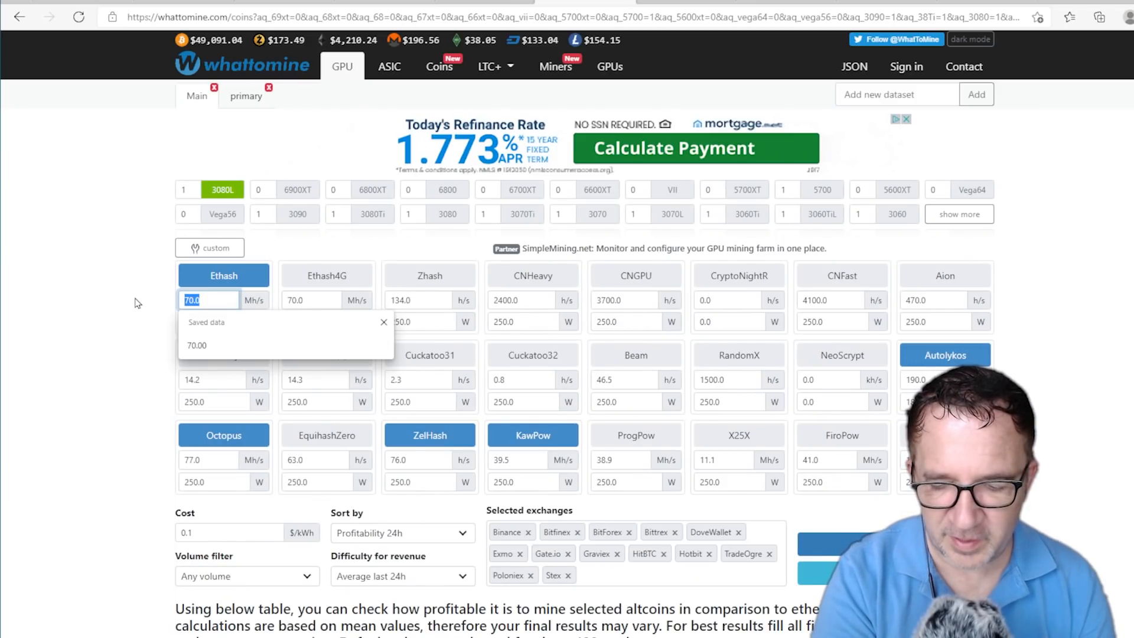
{"action": "type", "text": "7"}
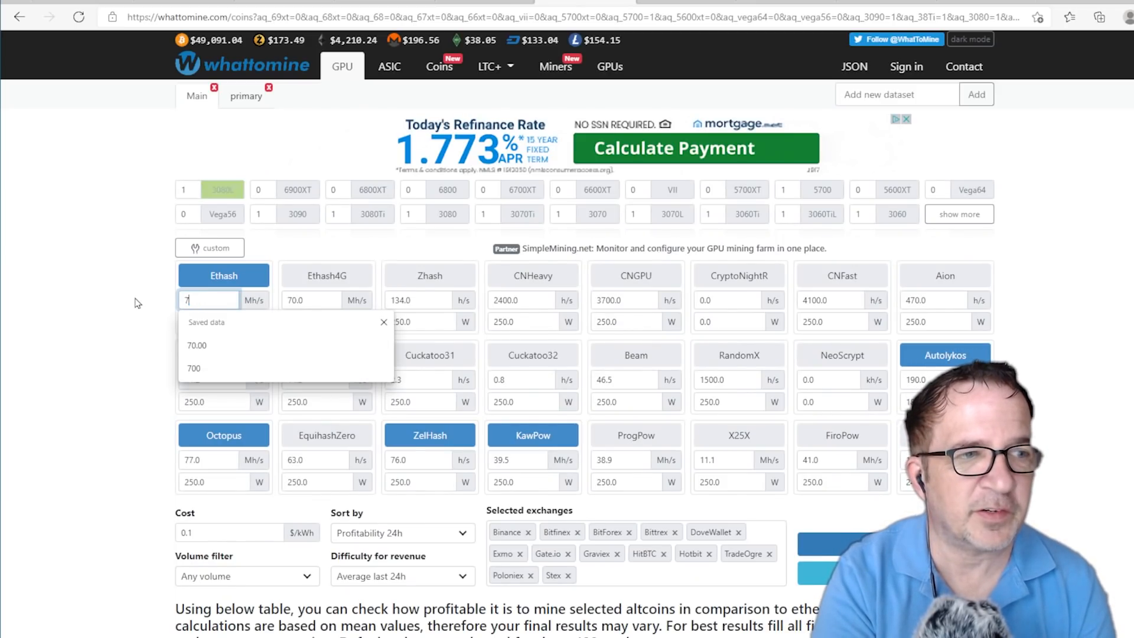
{"action": "type", "text": "4.0"}
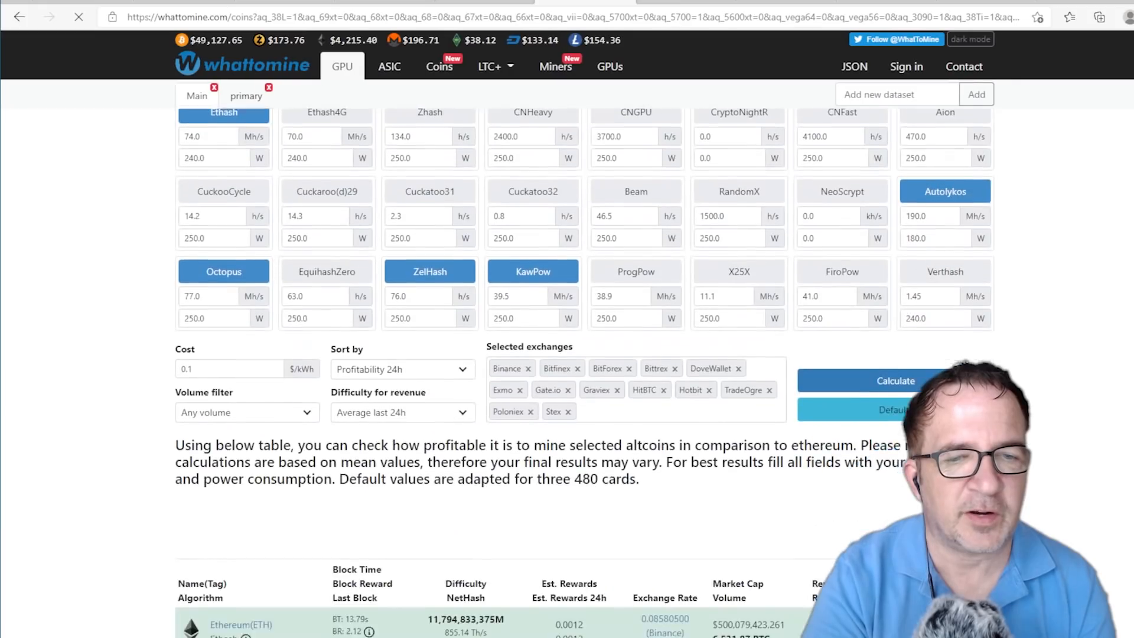
{"action": "scroll", "scroll_direction": "down", "scroll_amount": 3}
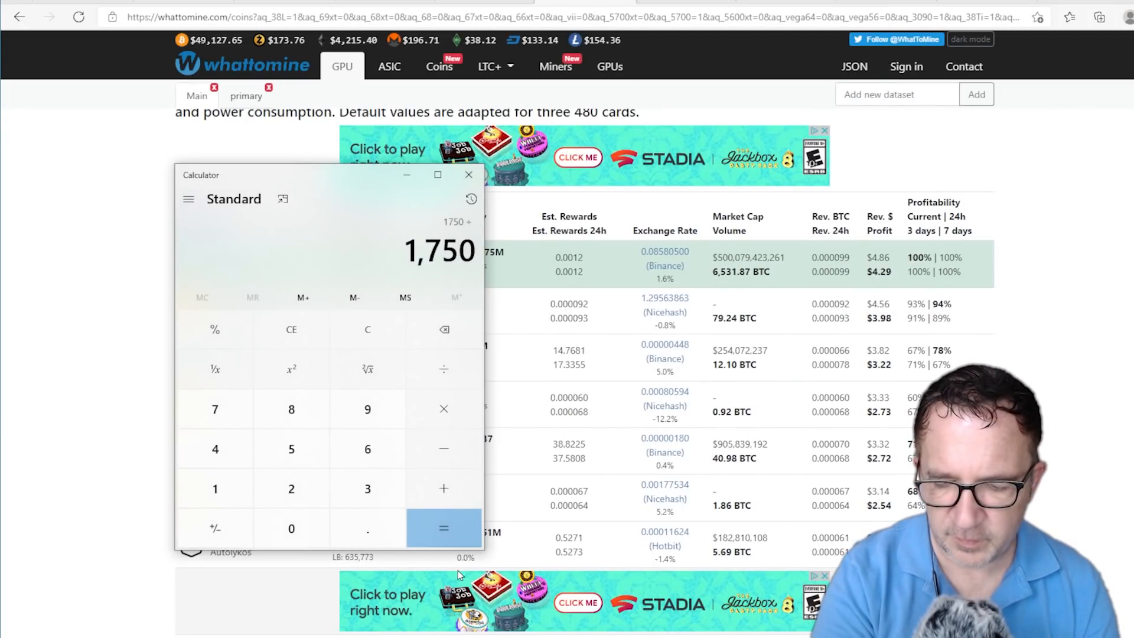
Step: Divide 1750 by the 4.29 daily profit, giving about 407.93 days to ROI
{"action": "left_click", "coordinate": [442, 528]}
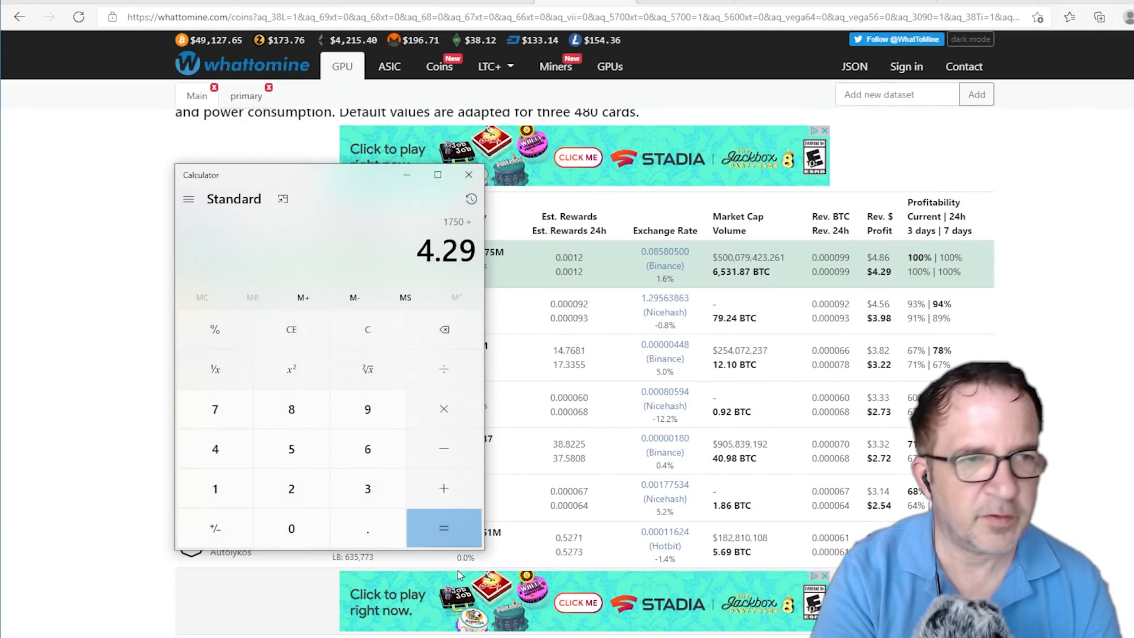
{"action": "left_click", "coordinate": [442, 529]}
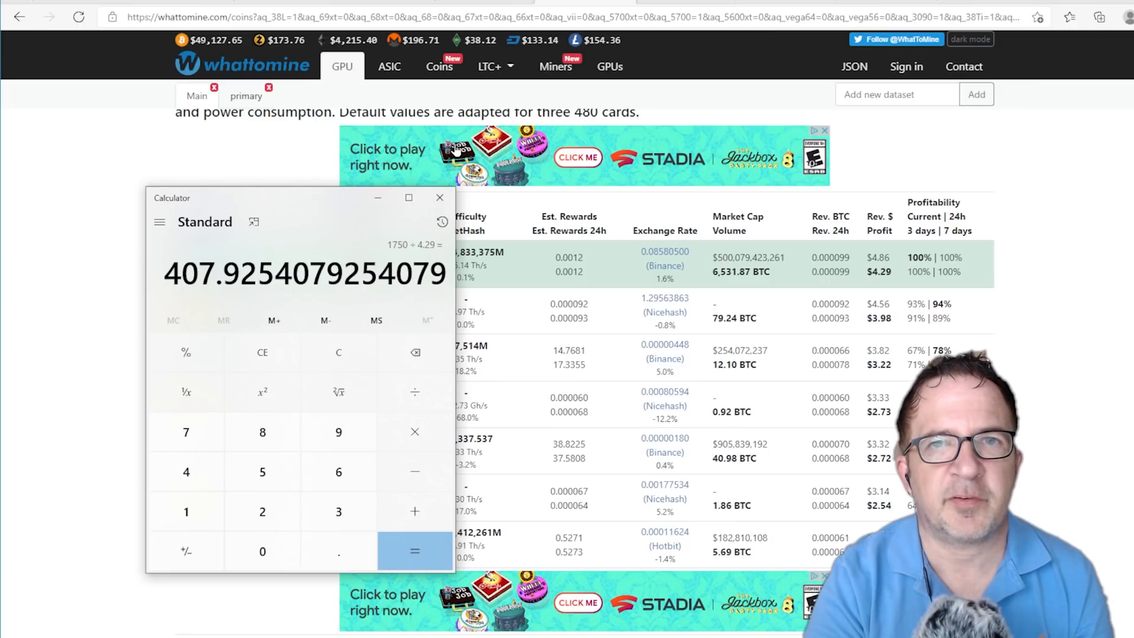
{"action": "mouse_move", "coordinate": [559, 153]}
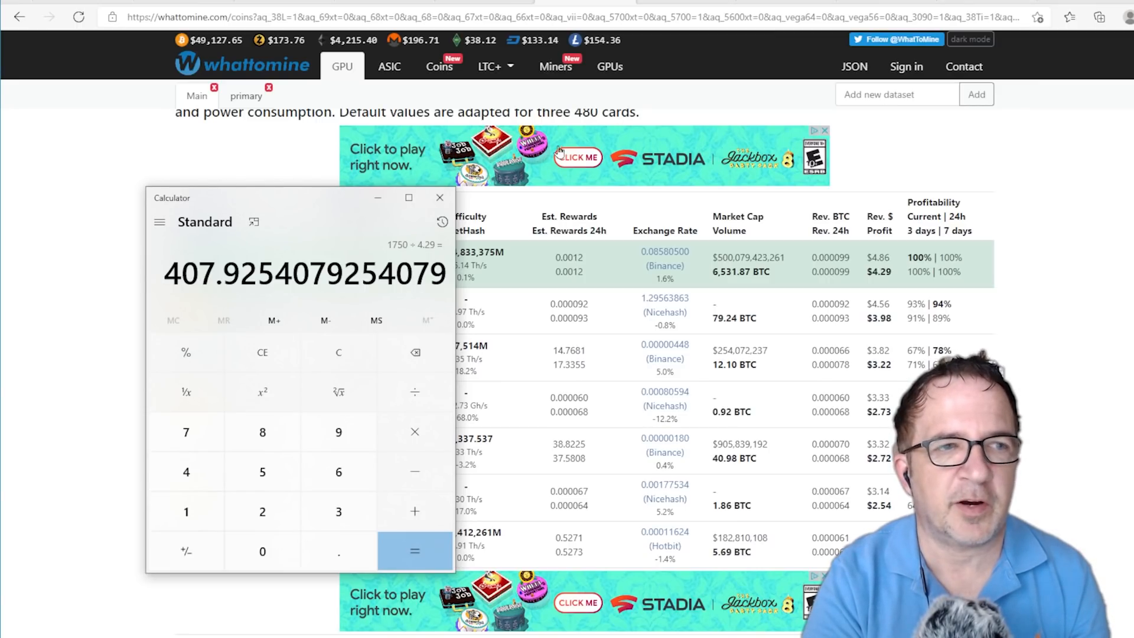
Step: Move the Calculator aside so the WhatToMine coin names show beside the 407.93-day result
{"action": "left_click_drag", "start_coordinate": [289, 198], "coordinate": [256, 243]}
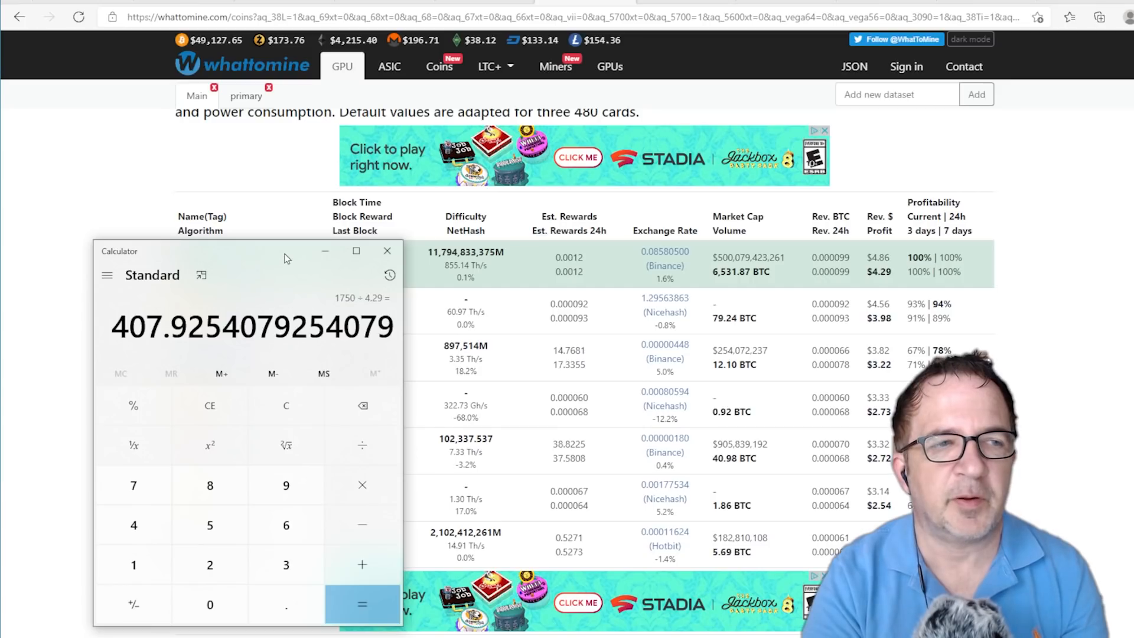
{"action": "mouse_move", "coordinate": [276, 262]}
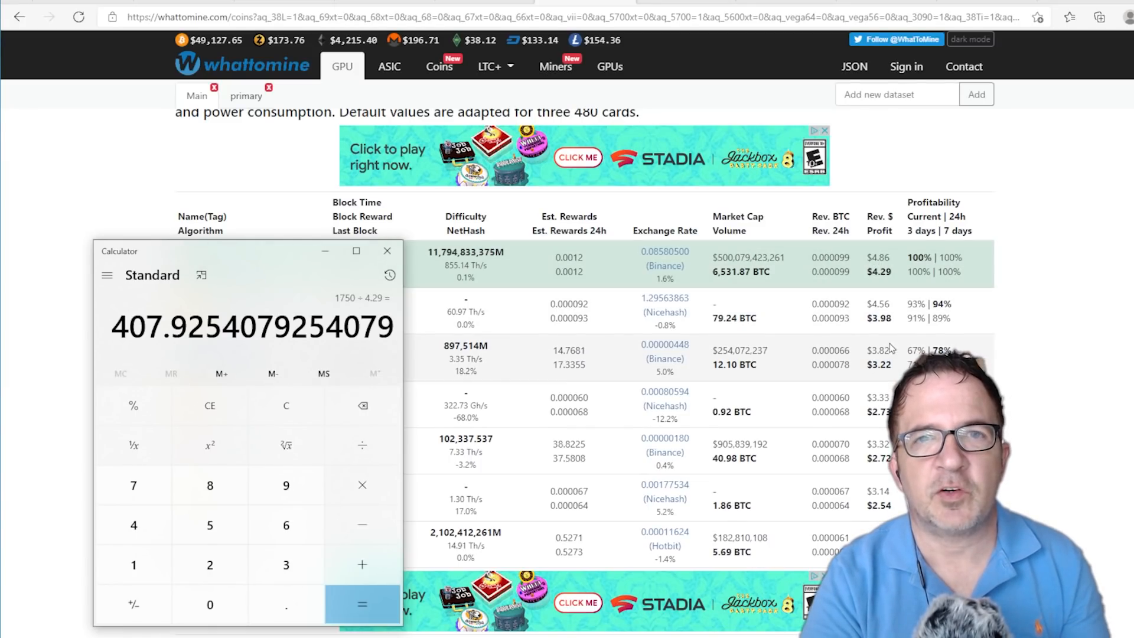
{"action": "mouse_move", "coordinate": [853, 282]}
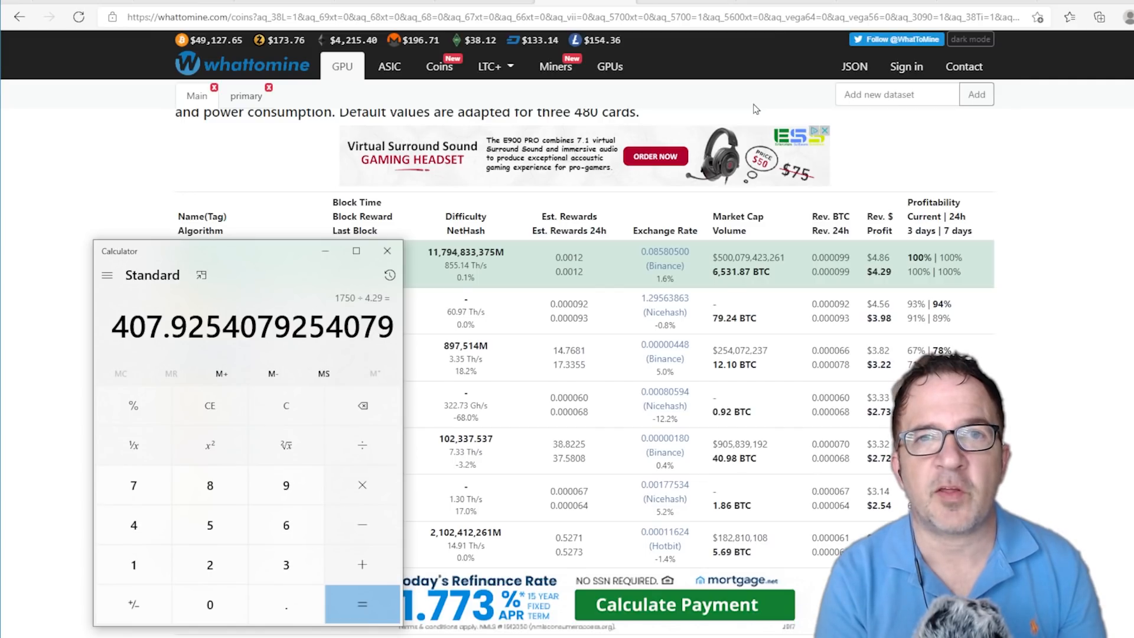
{"action": "mouse_move", "coordinate": [955, 175]}
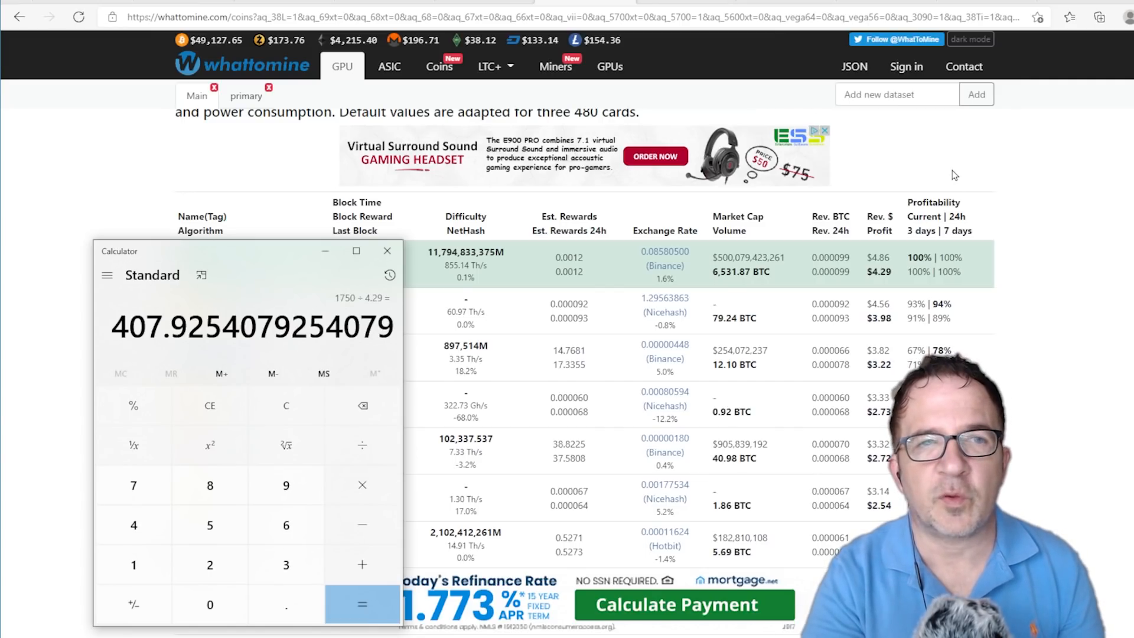